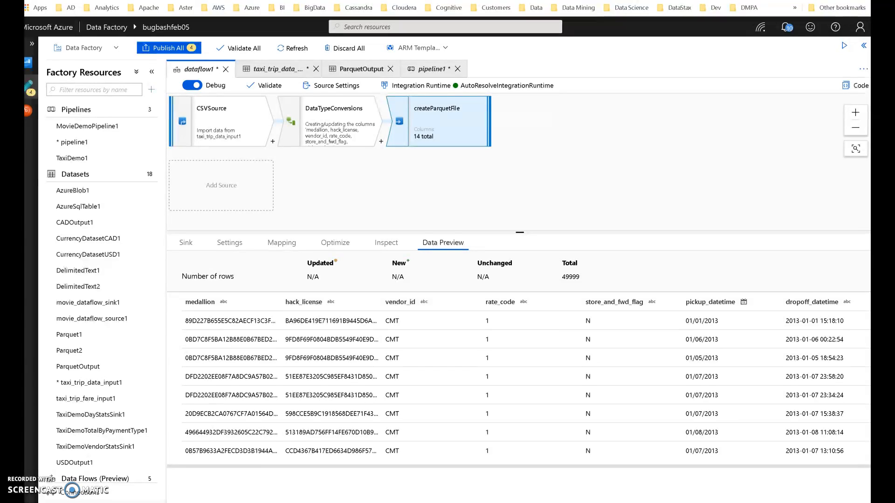
mouse_move(248, 481)
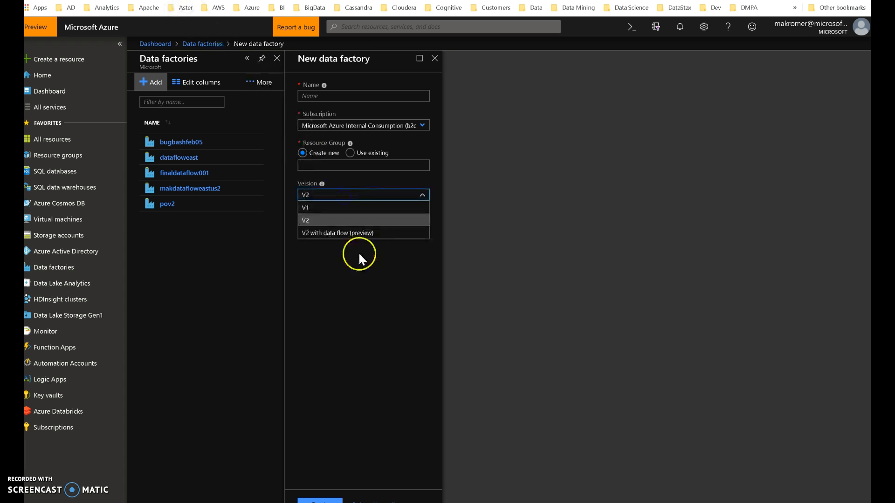
mouse_move(368, 236)
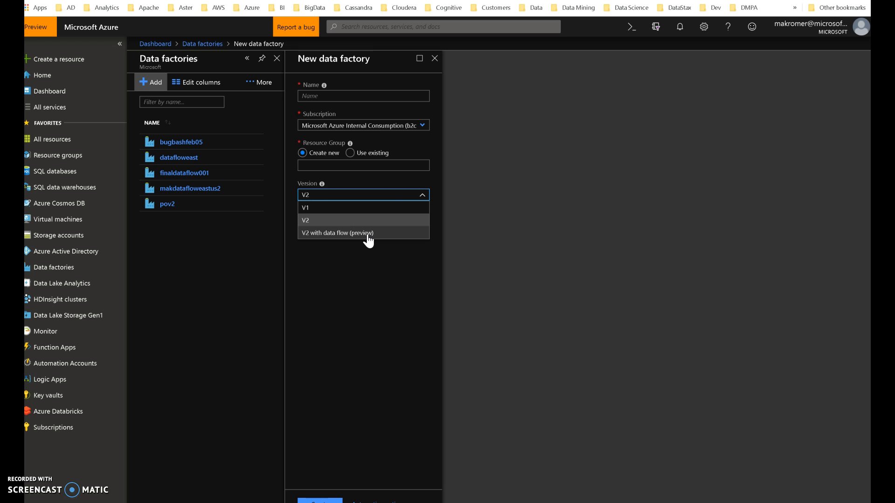
mouse_move(326, 220)
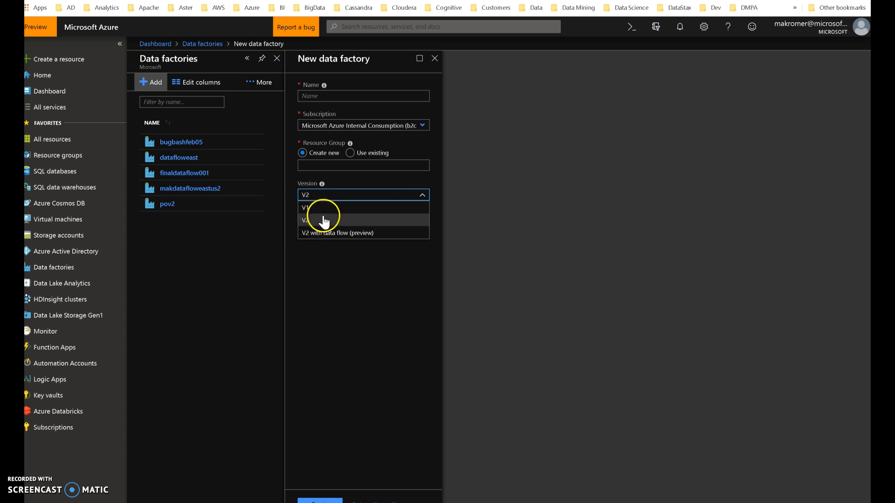
mouse_move(324, 220)
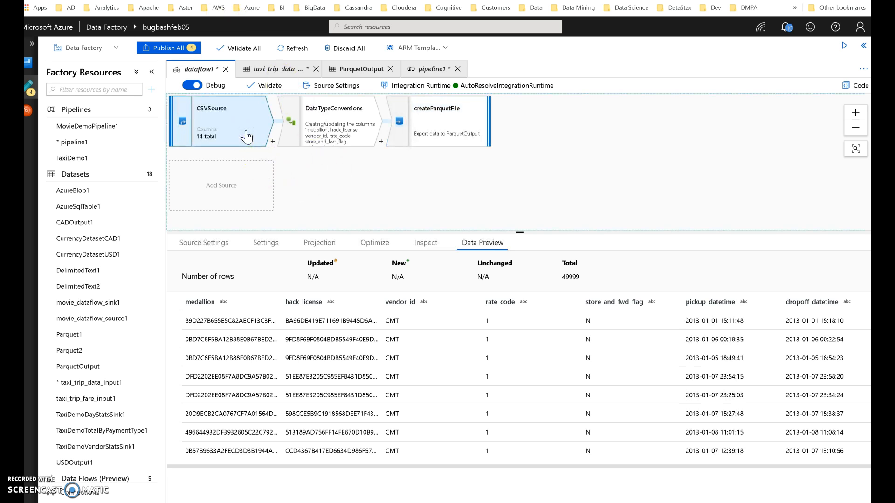
Start a new source dataset from the CSVSource step's Source Settings.
click(203, 243)
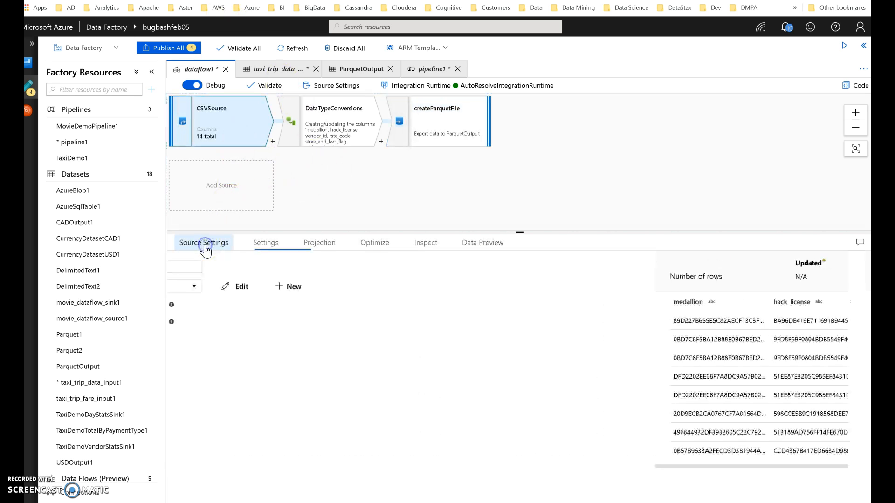
click(485, 286)
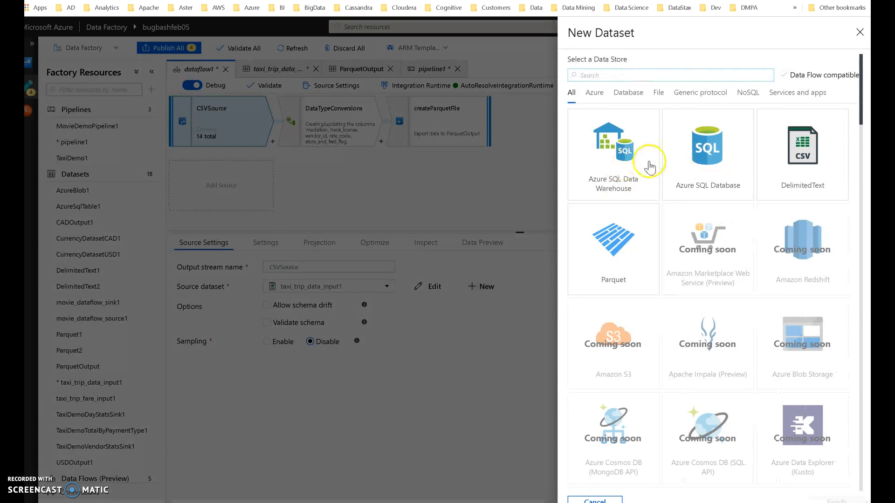
mouse_move(817, 169)
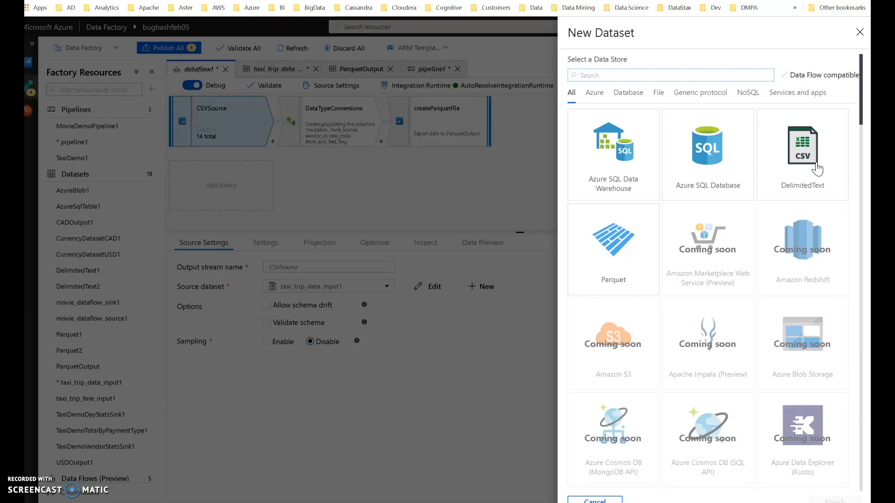
mouse_move(803, 166)
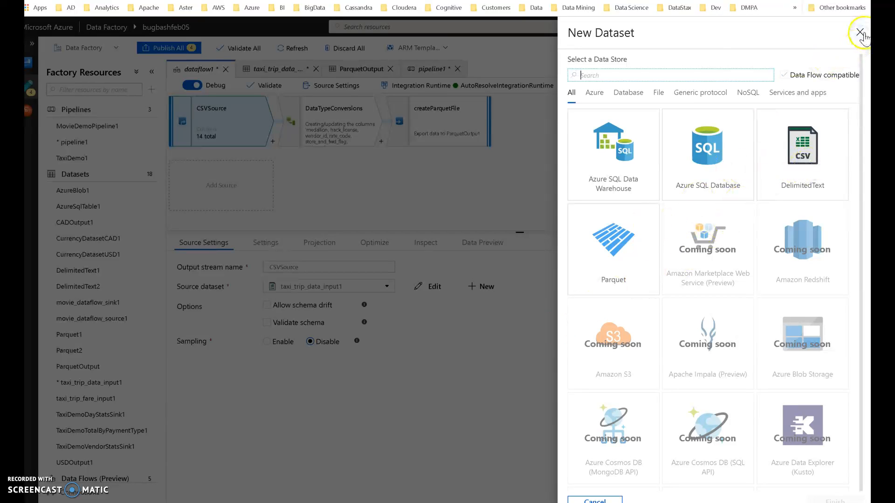
Discard the new dataset and review taxi_trip_data_input1's general properties and storage connection.
click(863, 33)
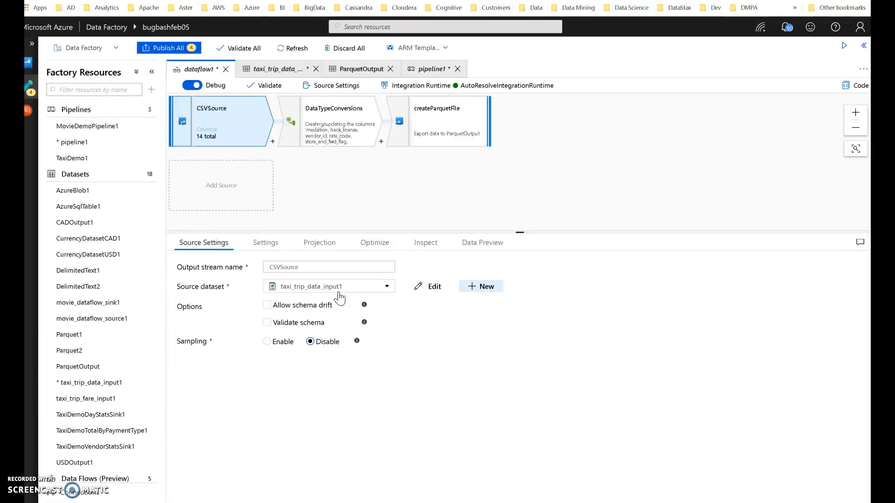
mouse_move(413, 298)
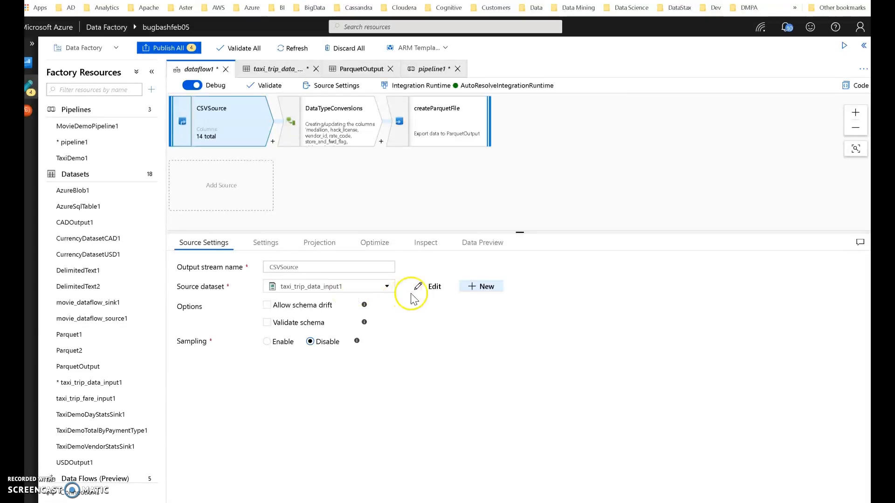
click(433, 286)
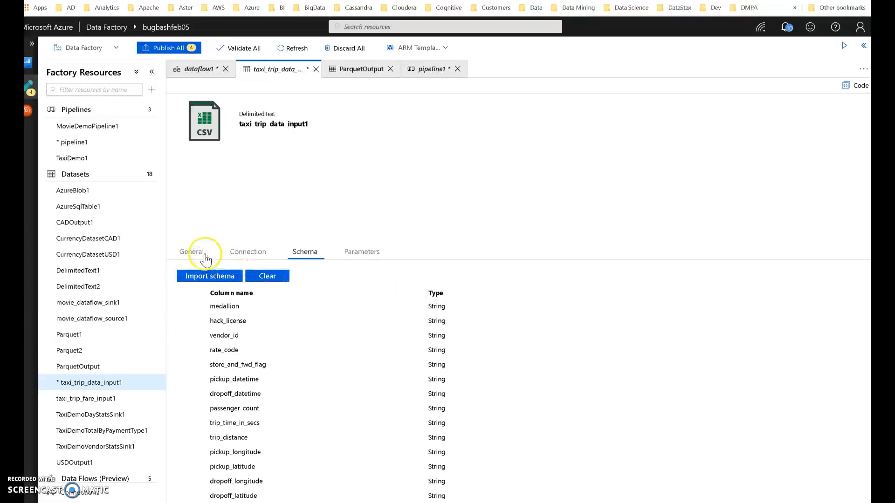
click(191, 251)
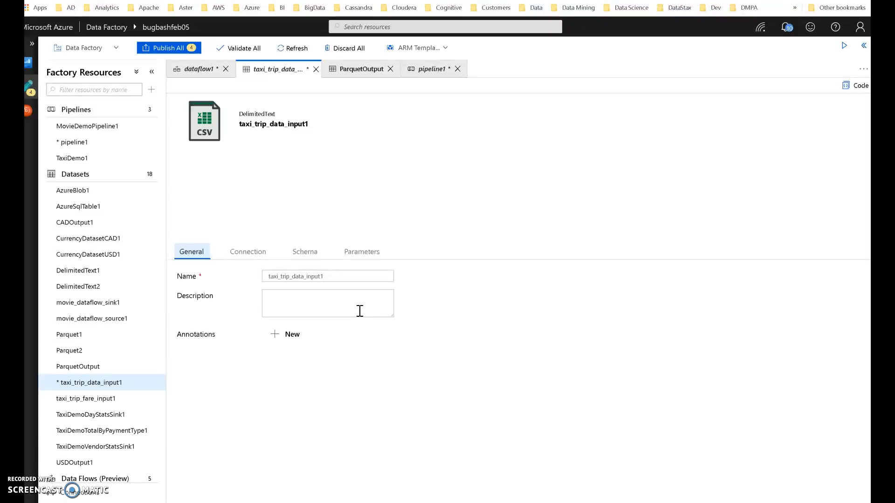
click(248, 252)
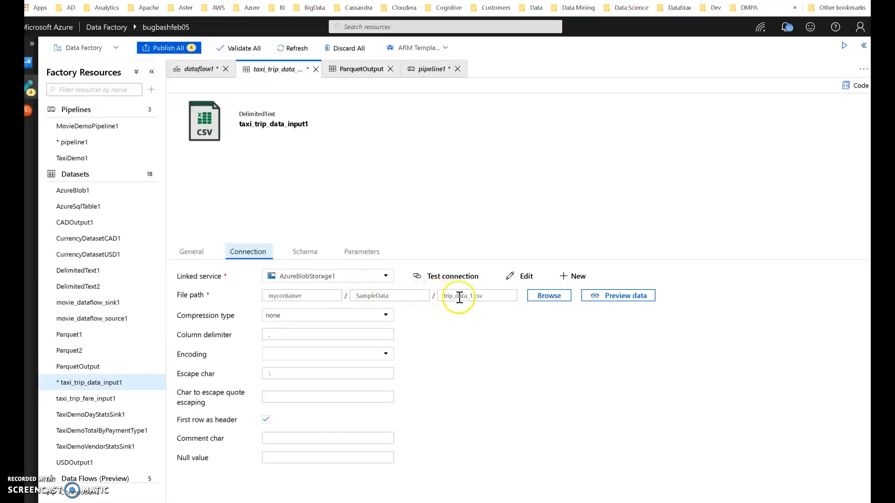
Check the source file trip_data_1.csv and the imported column schema, then return to dataflow1.
click(476, 296)
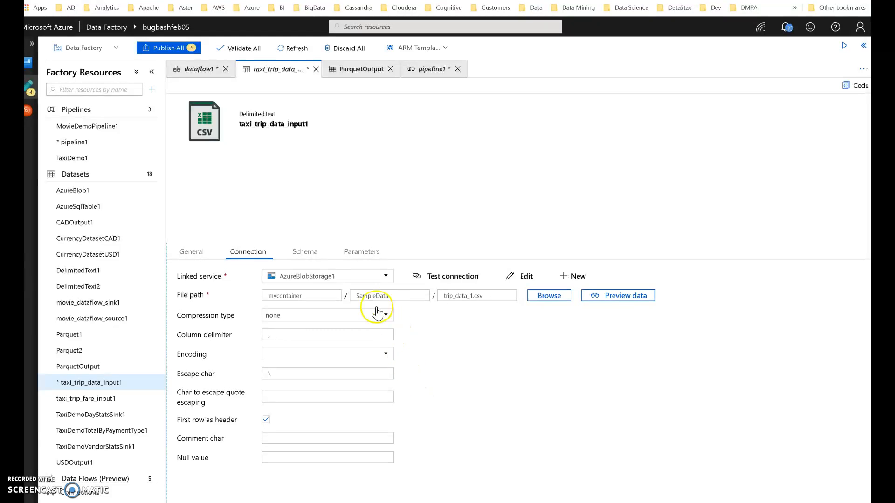
click(305, 251)
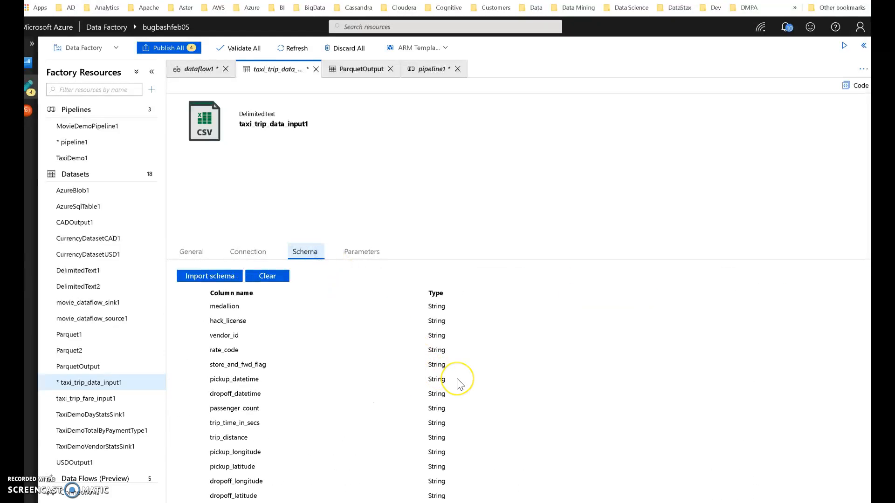
mouse_move(460, 384)
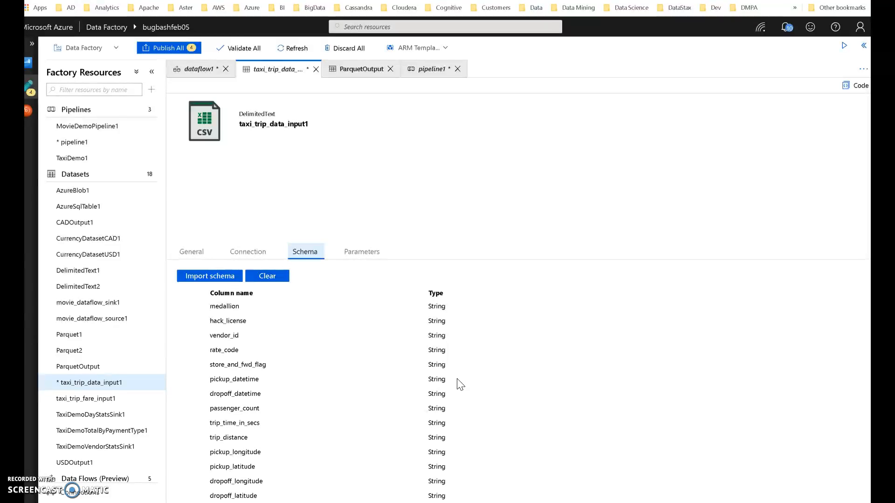
mouse_move(392, 130)
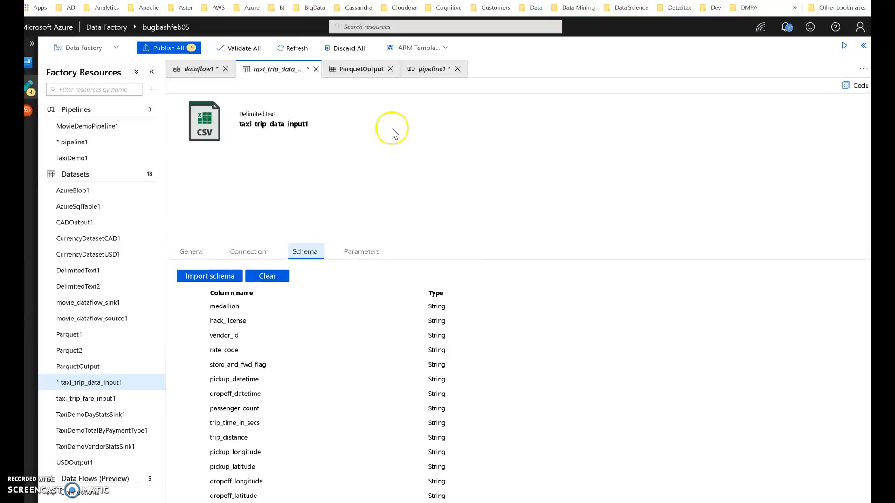
click(197, 69)
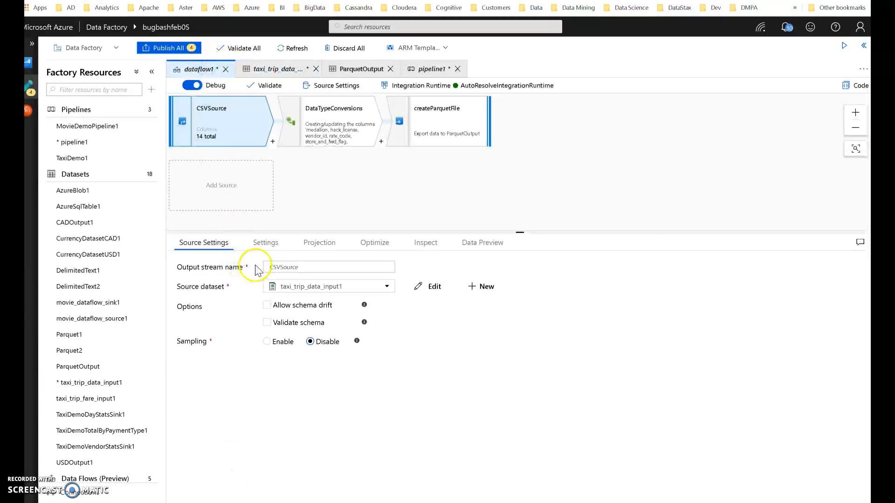
Detect data types for the CSVSource projection columns and return to its source settings.
click(319, 243)
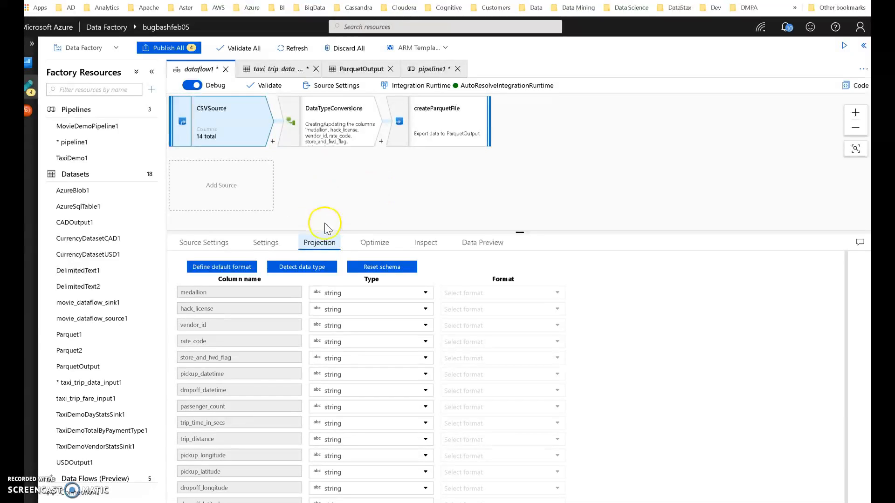
mouse_move(371, 222)
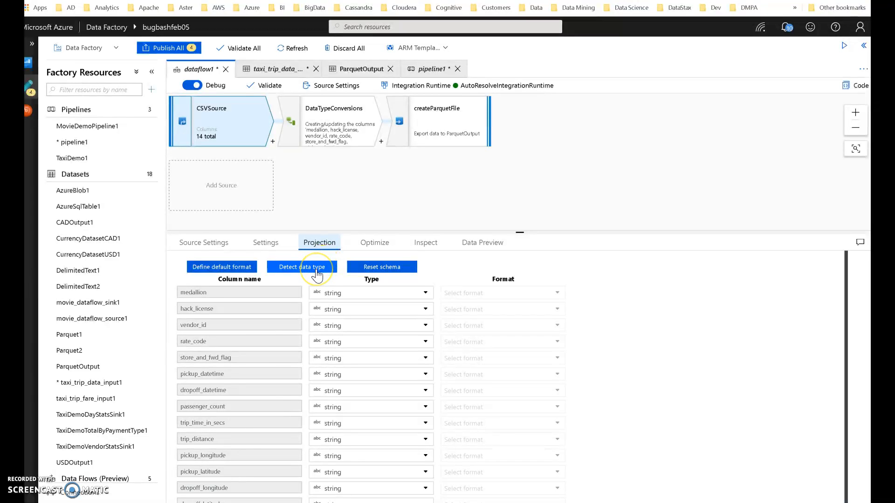
click(301, 266)
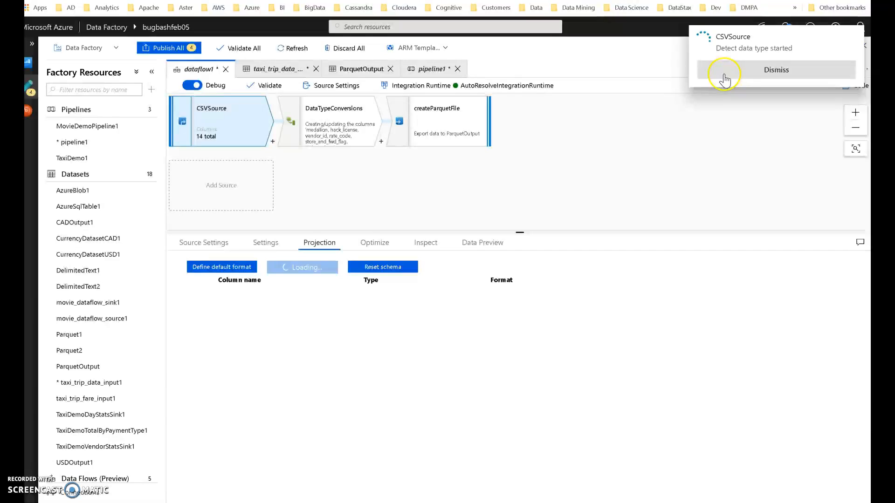
click(775, 70)
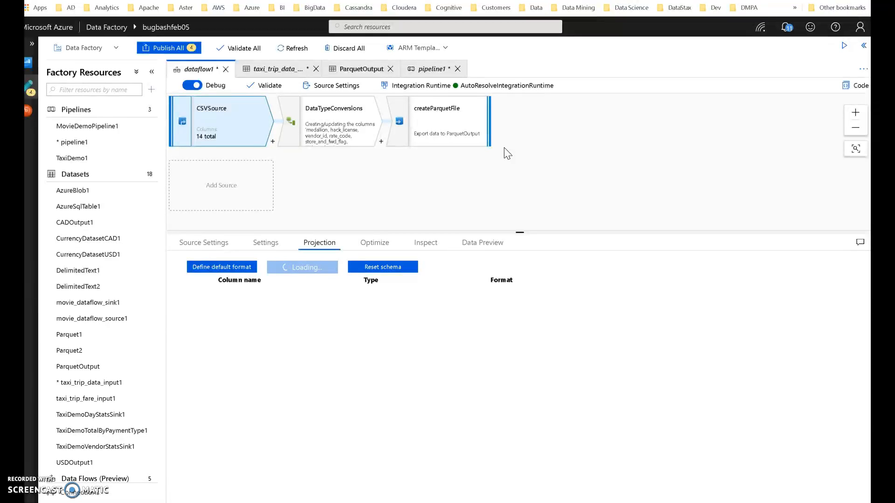
mouse_move(498, 154)
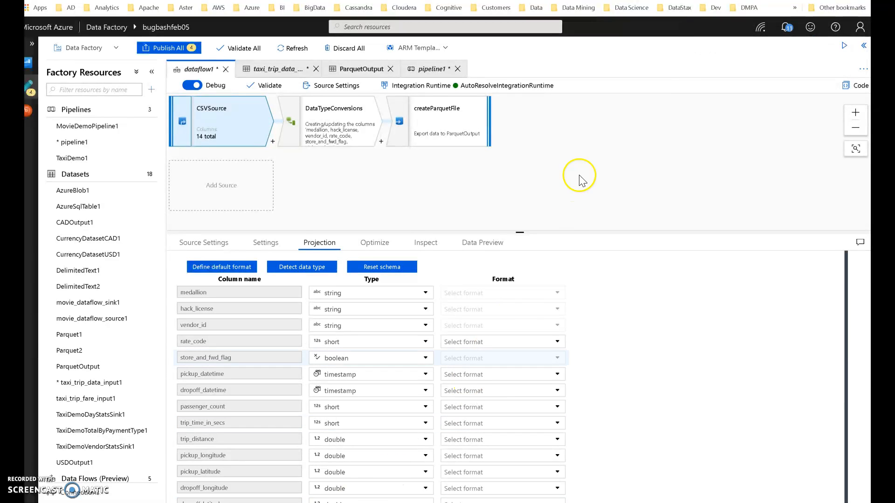
mouse_move(438, 352)
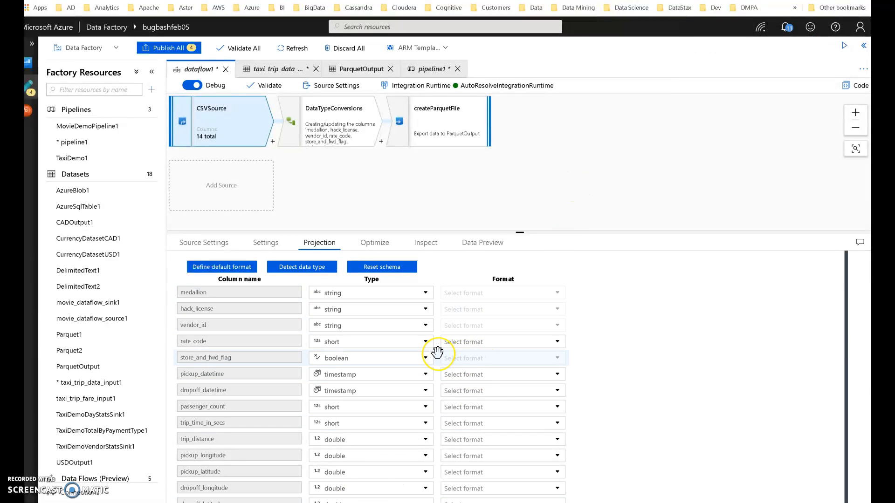
mouse_move(436, 351)
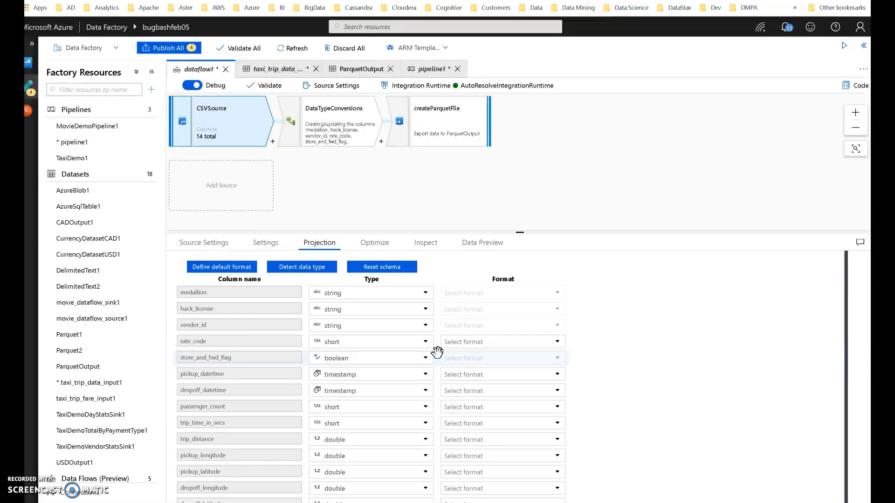
mouse_move(250, 136)
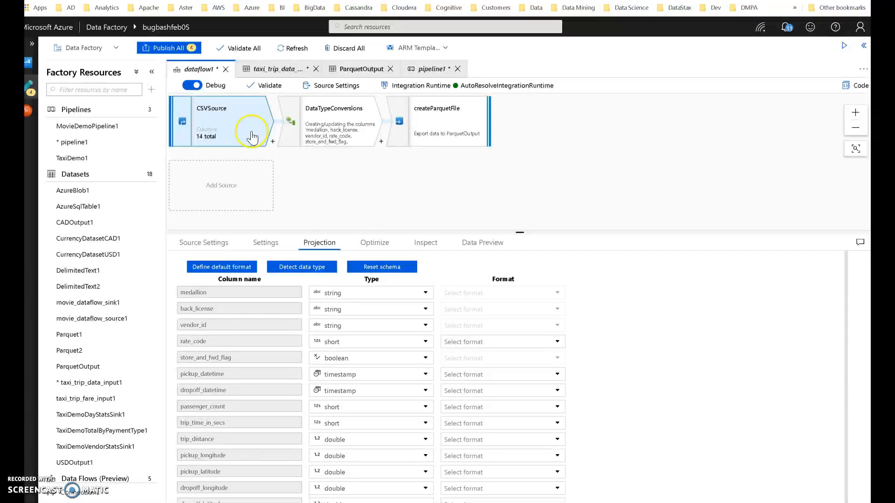
click(203, 242)
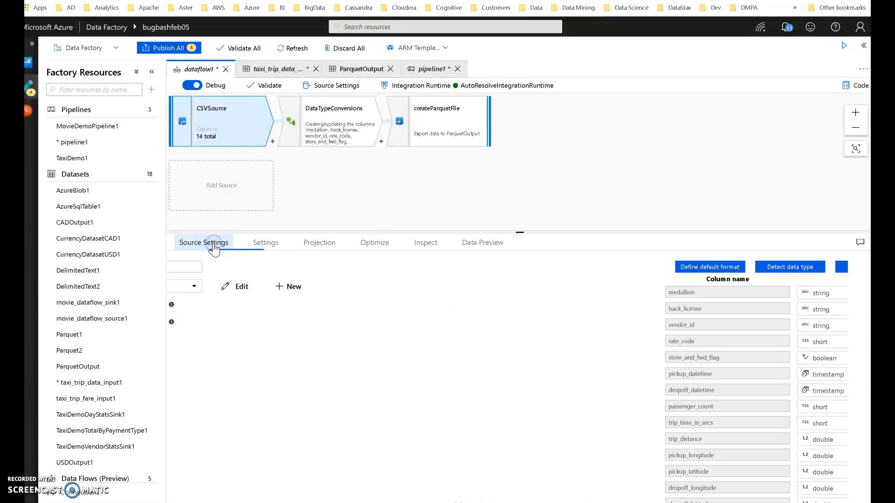
Review CSVSource's dataset options and its file settings with wildcard path and after-completion action.
click(203, 242)
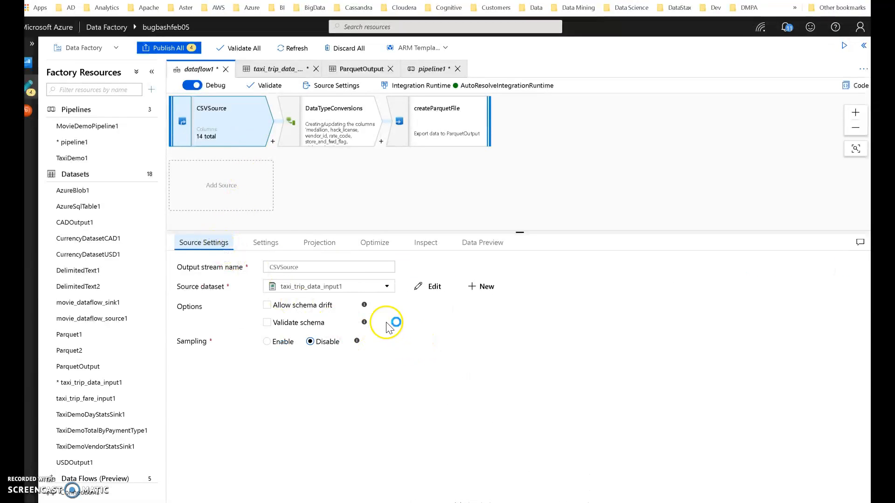
mouse_move(343, 312)
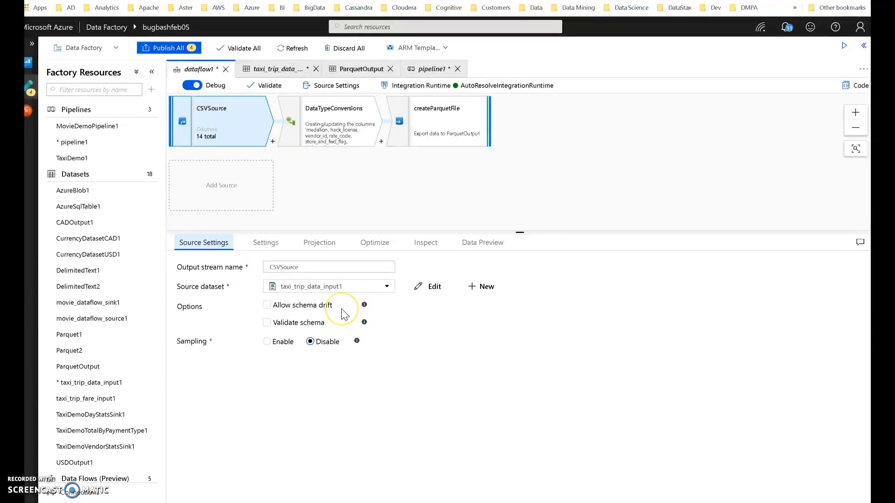
mouse_move(342, 313)
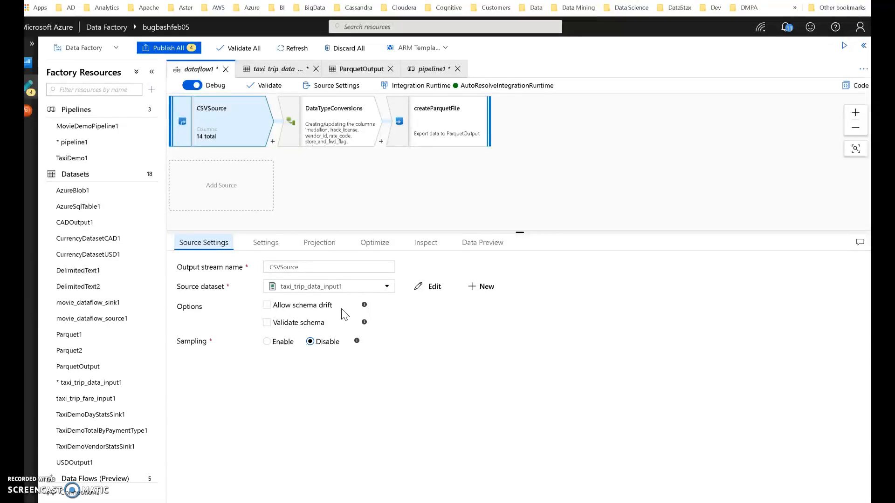
mouse_move(335, 317)
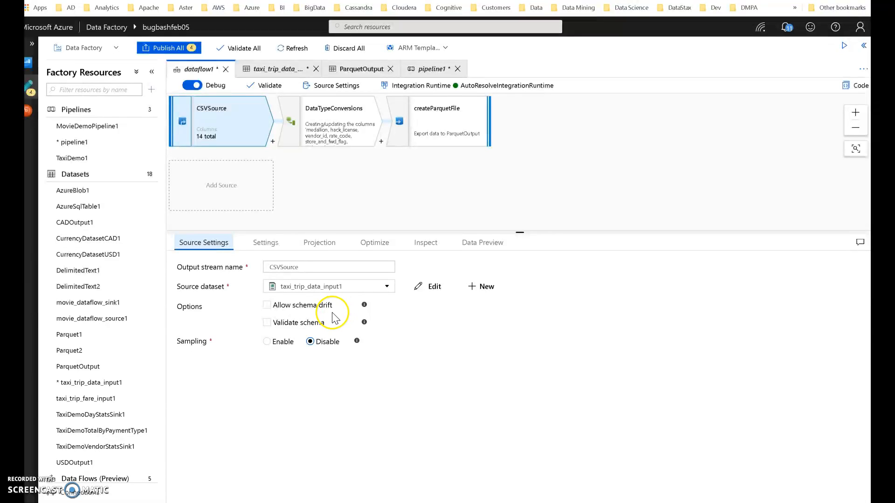
mouse_move(324, 328)
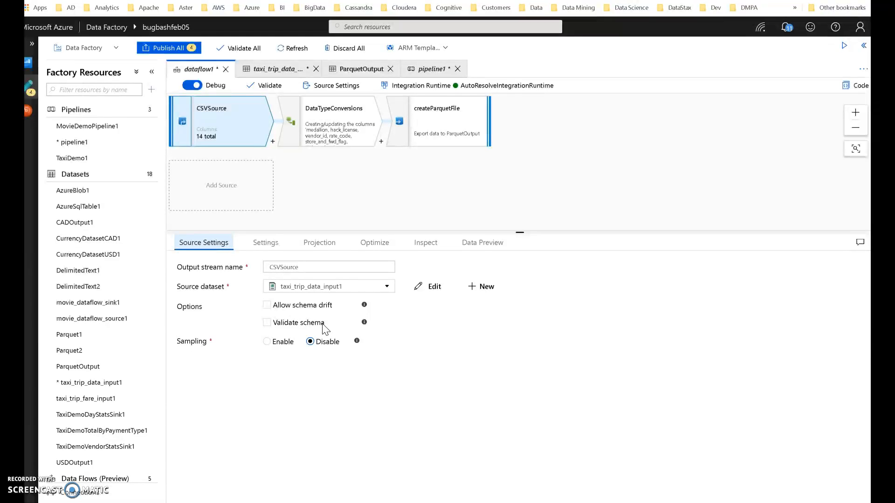
mouse_move(382, 337)
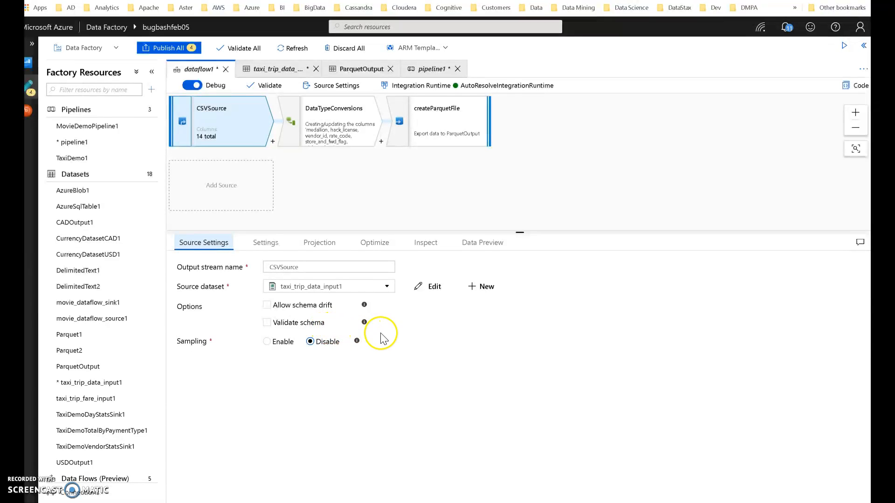
click(265, 242)
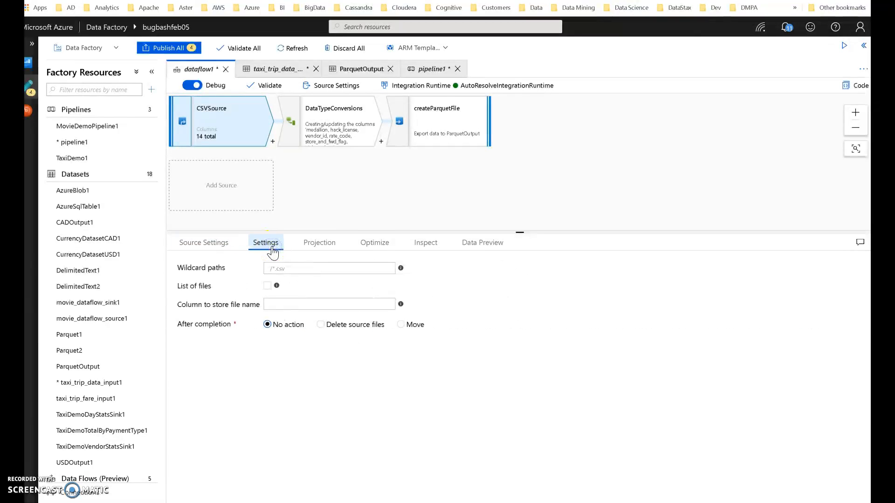
click(328, 267)
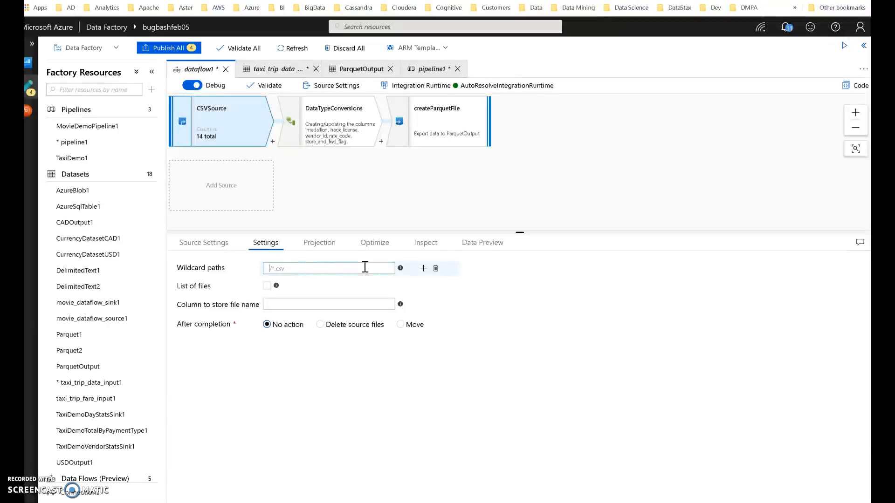
text(*.csv)
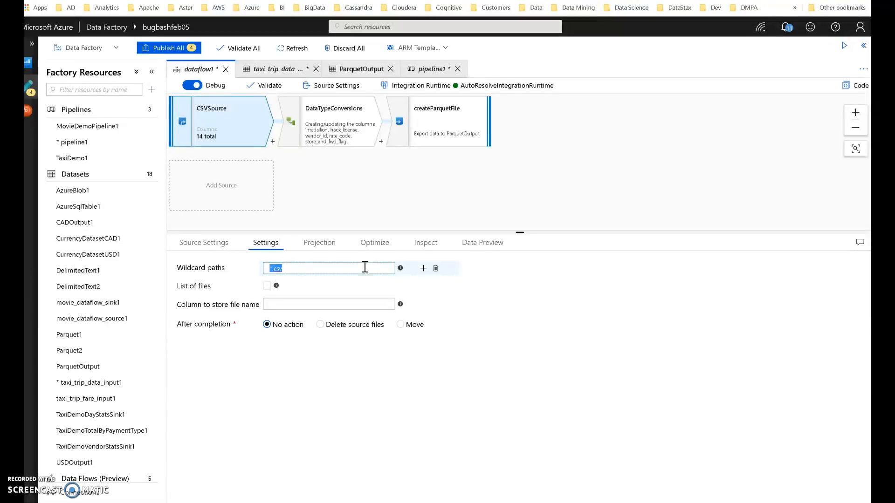
text(sales)
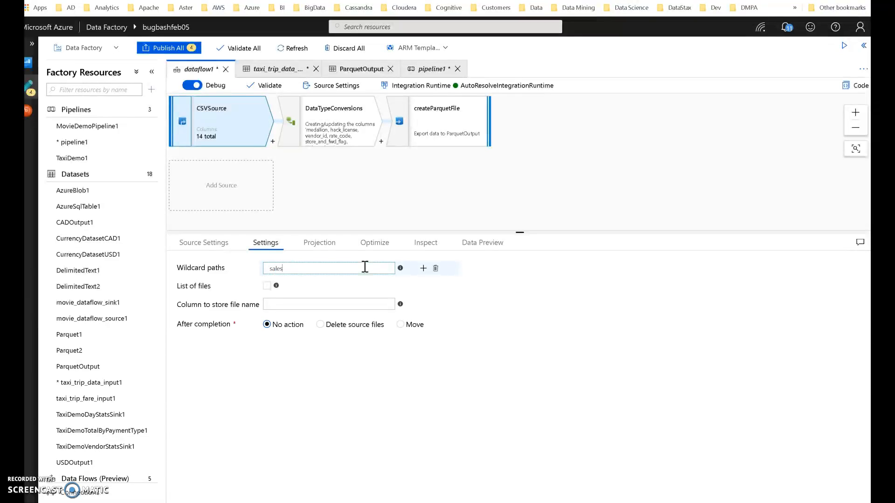
text(*.csv)
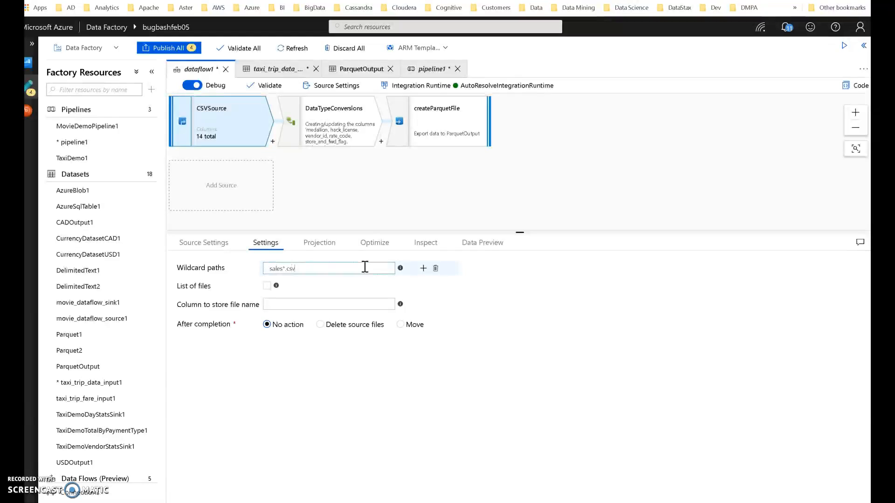
text(/*.csv)
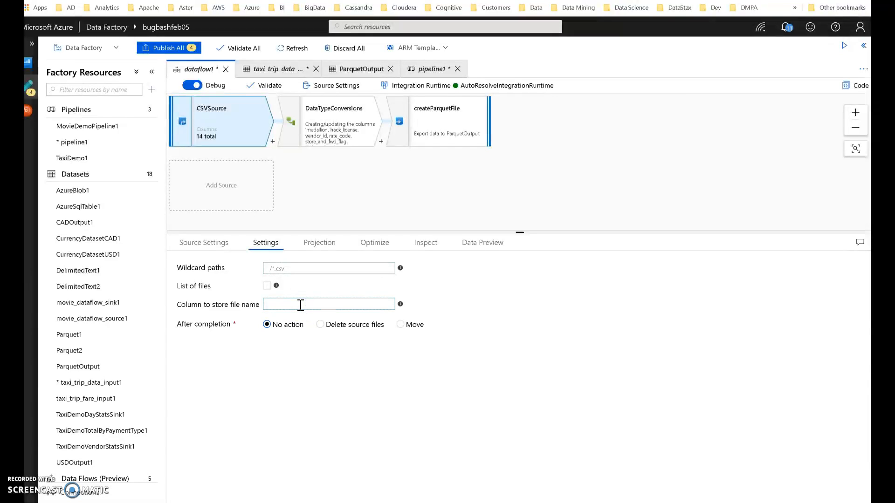
text(curren)
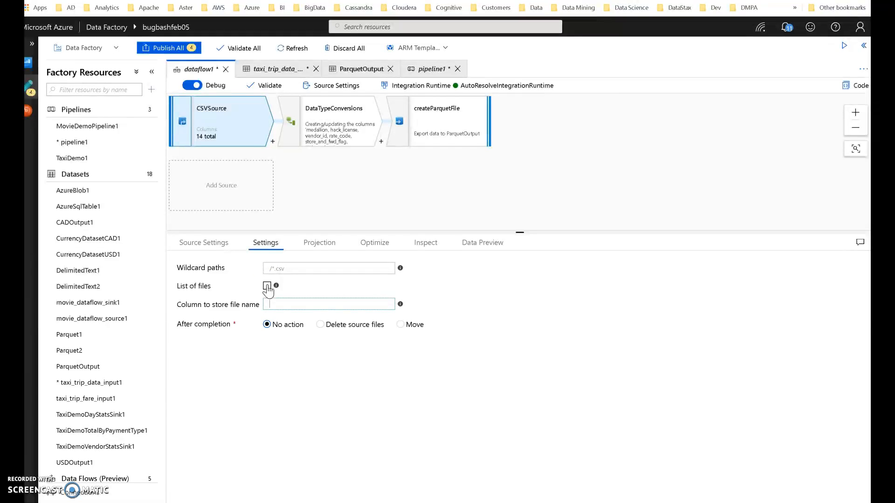
click(267, 285)
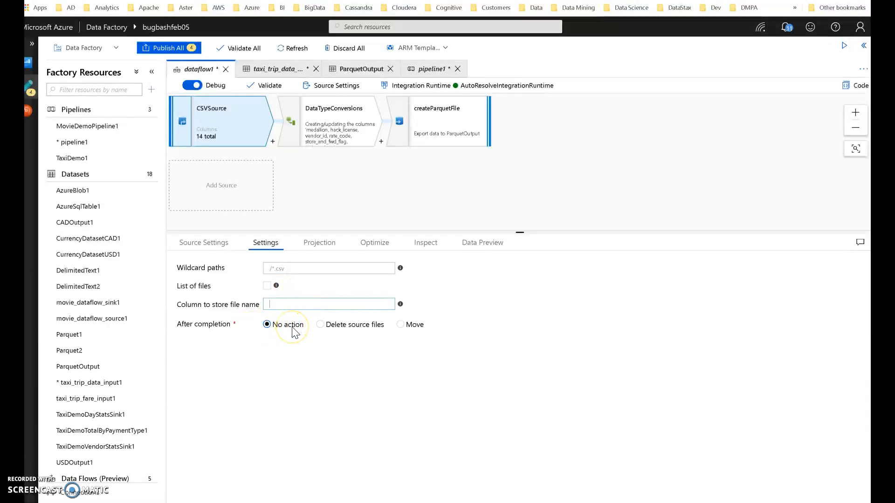
mouse_move(263, 397)
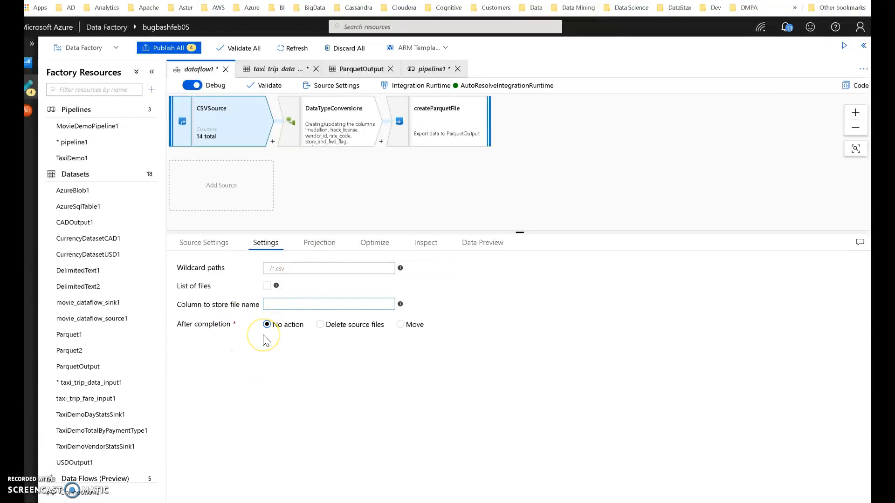
mouse_move(276, 342)
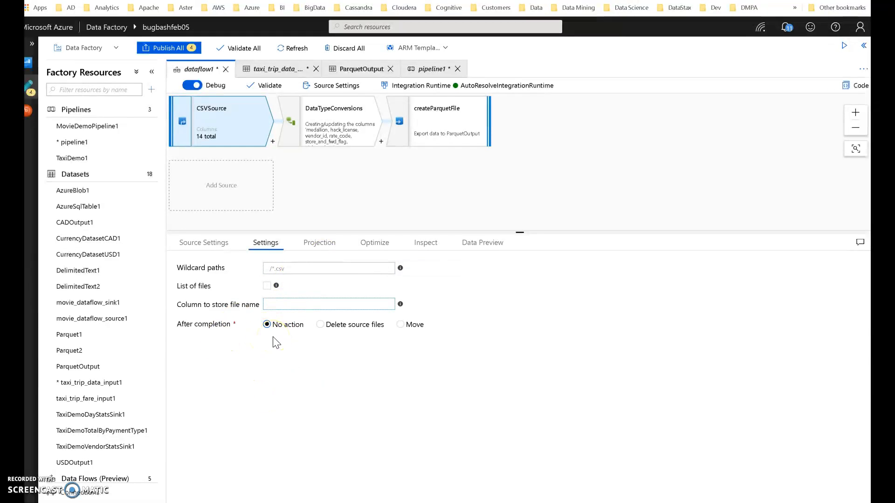
mouse_move(319, 324)
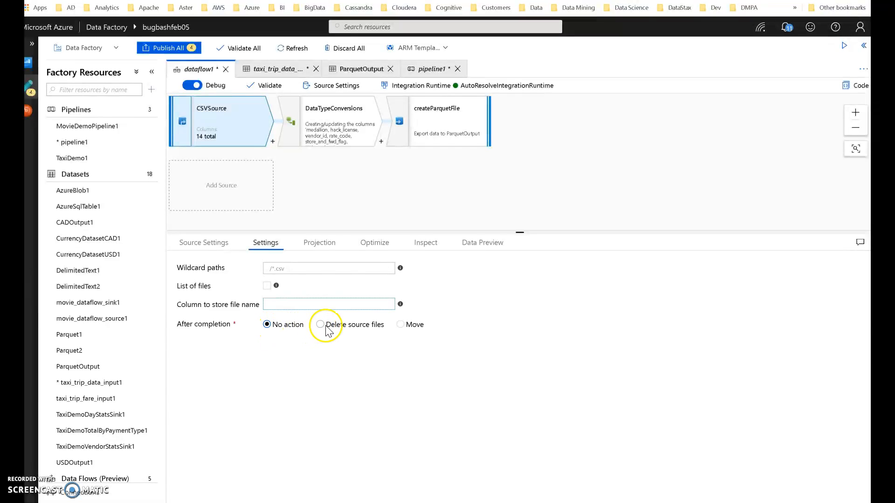
mouse_move(346, 336)
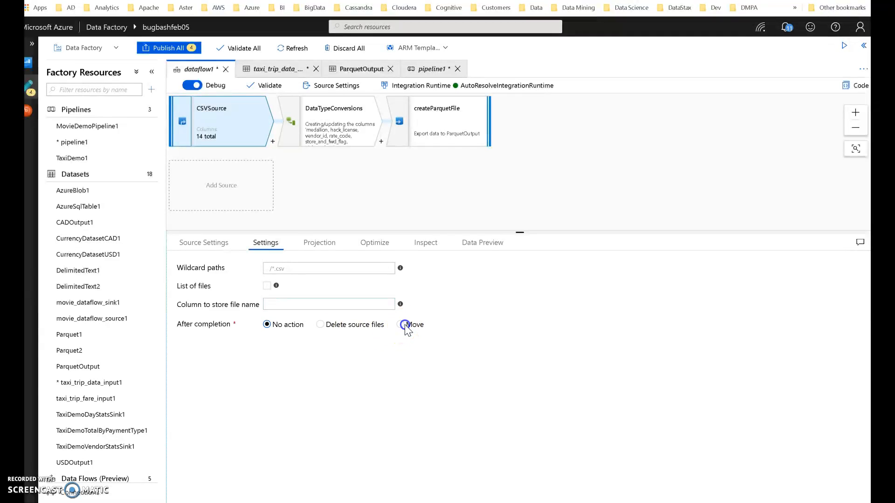
click(401, 324)
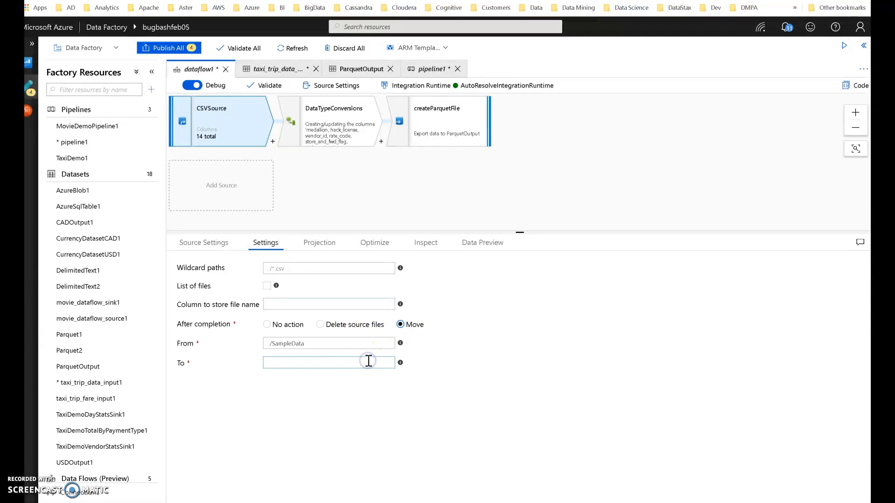
text(/)
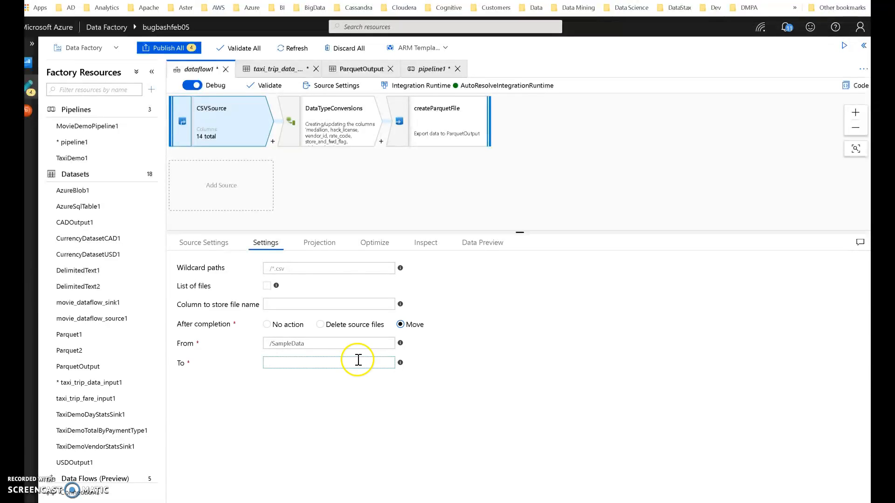
click(267, 325)
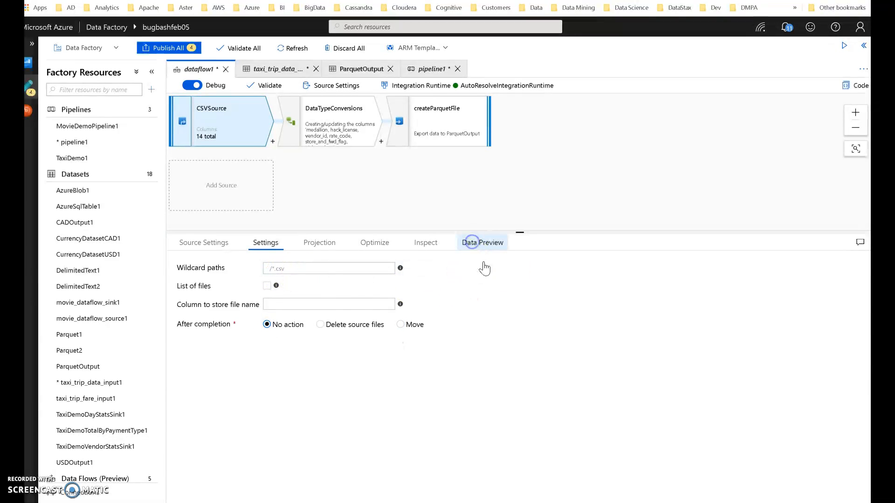
Preview the taxi trip rows read by CSVSource and return to its file handling settings.
click(482, 242)
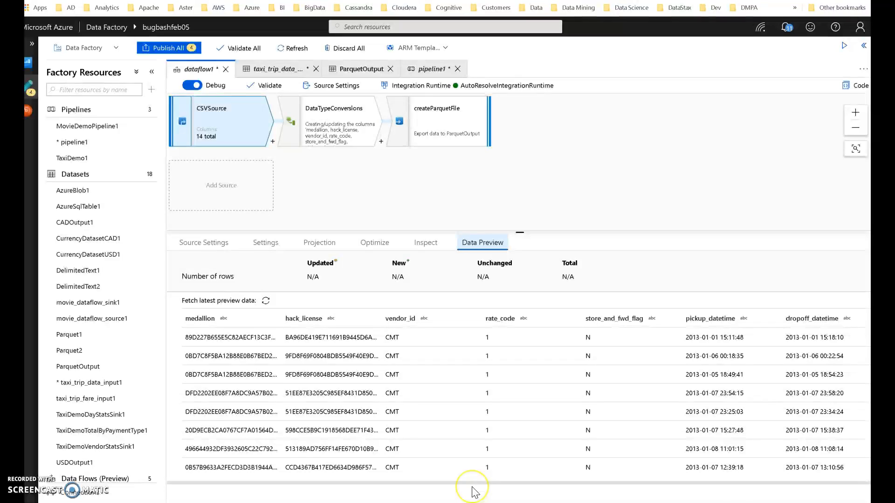
mouse_move(475, 492)
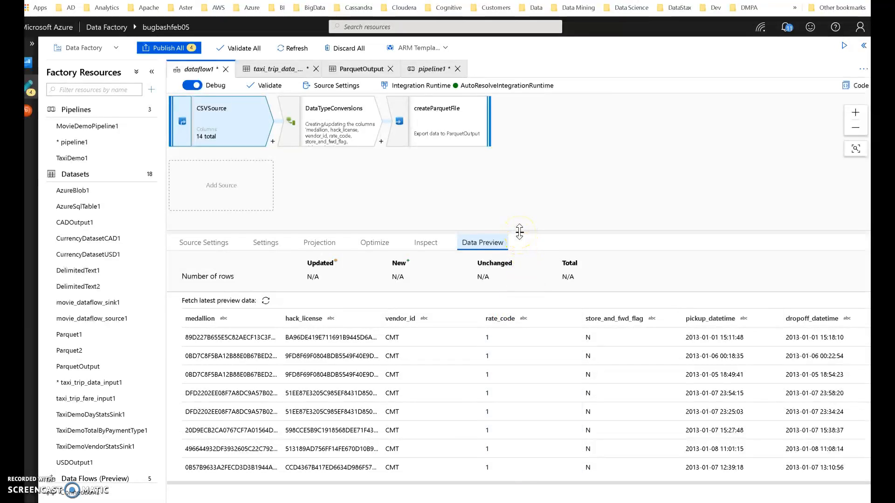
mouse_move(264, 243)
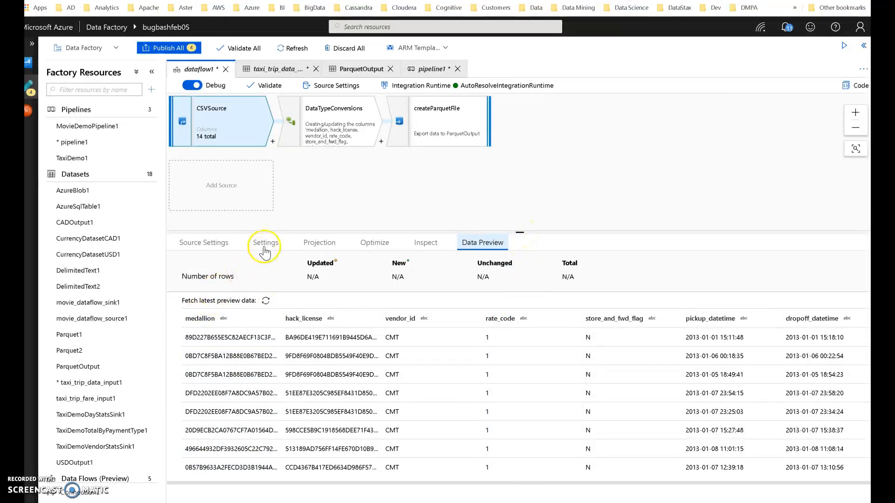
click(265, 242)
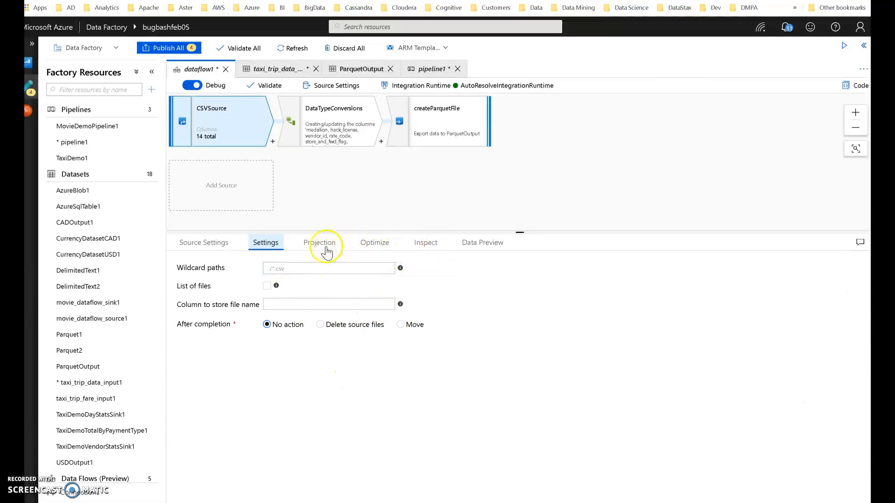
mouse_move(331, 245)
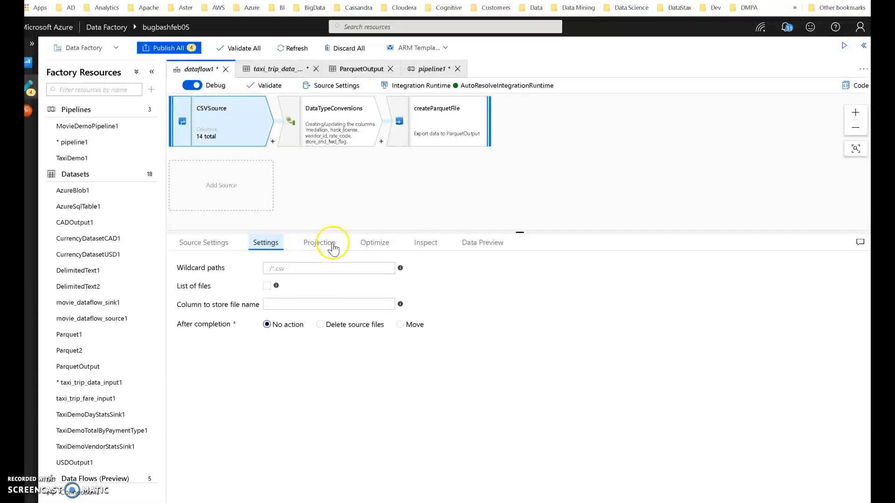
Compare CSVSource column types with the DataTypeConversions step casting passenger_count and pickup_datetime.
click(334, 121)
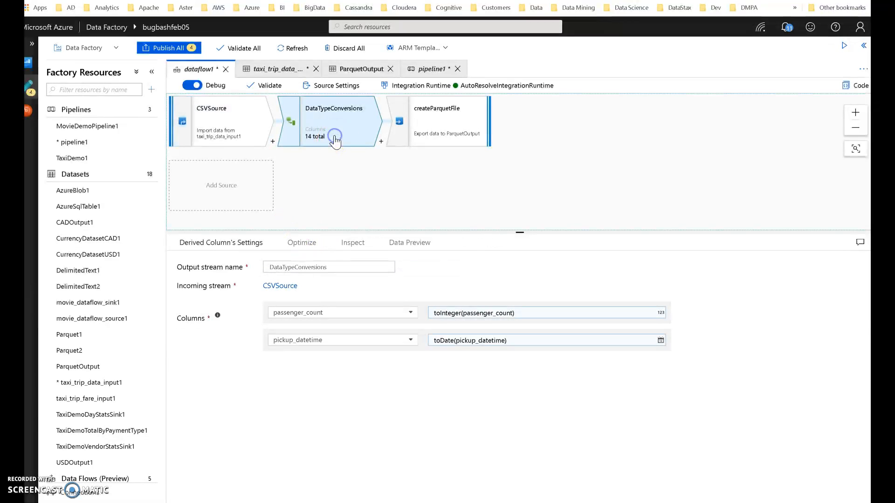
mouse_move(403, 182)
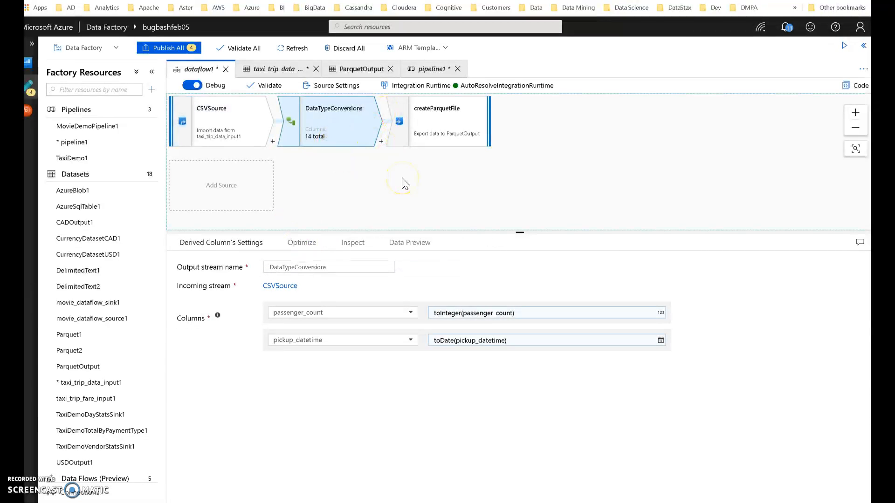
mouse_move(404, 182)
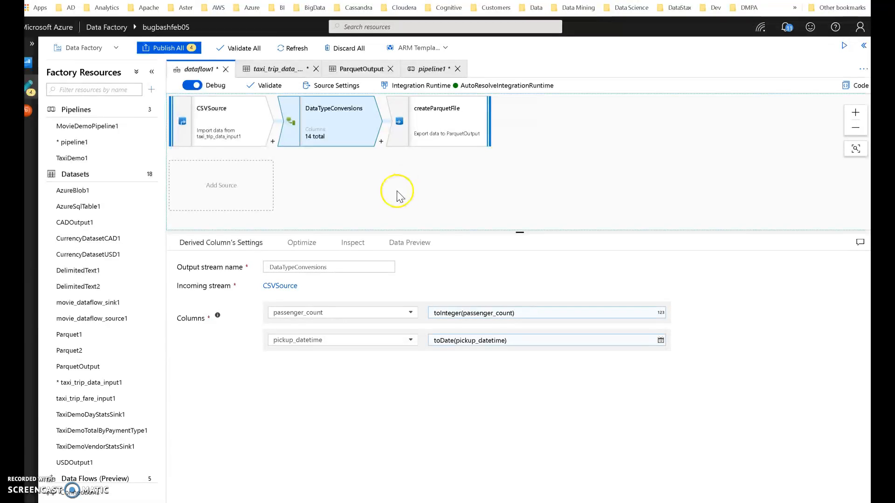
click(220, 120)
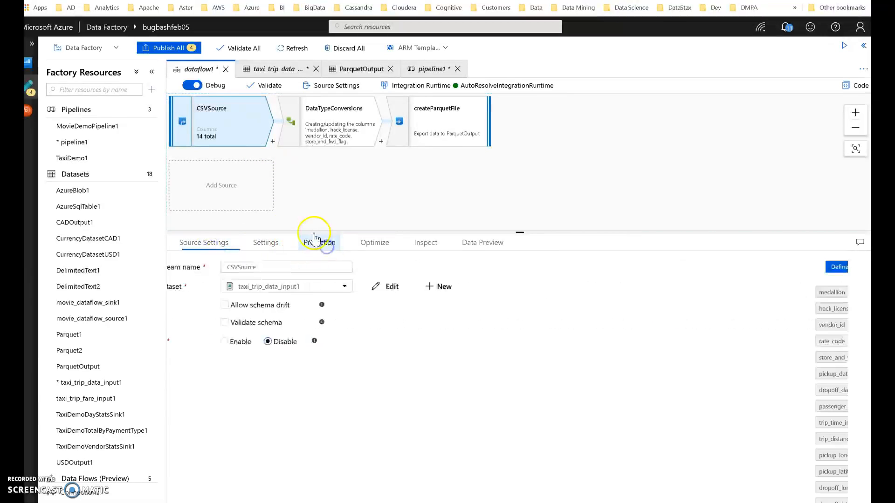
click(318, 243)
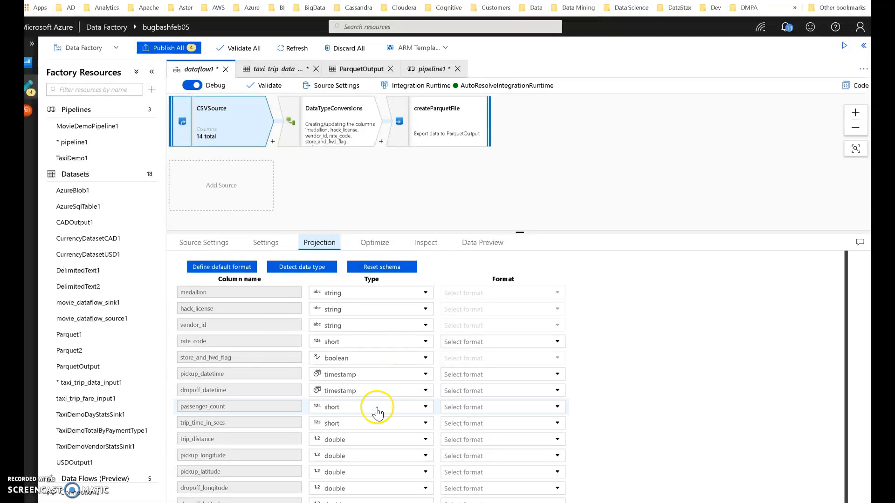
mouse_move(397, 294)
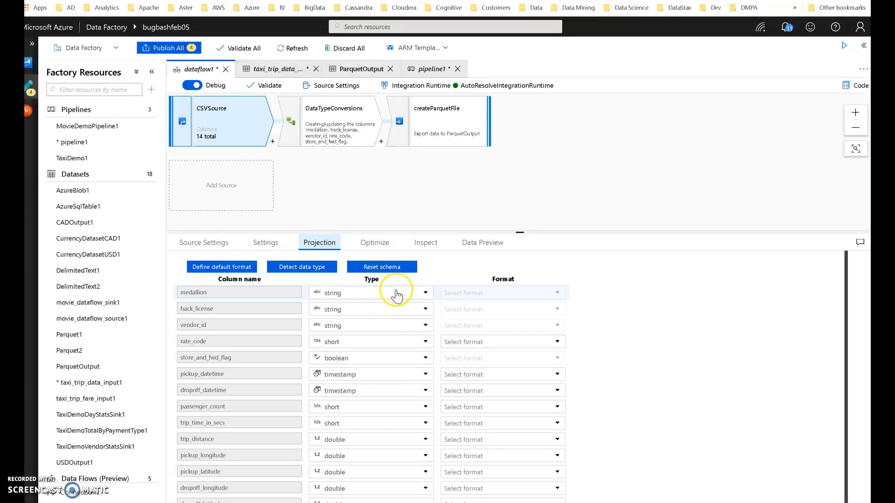
mouse_move(389, 423)
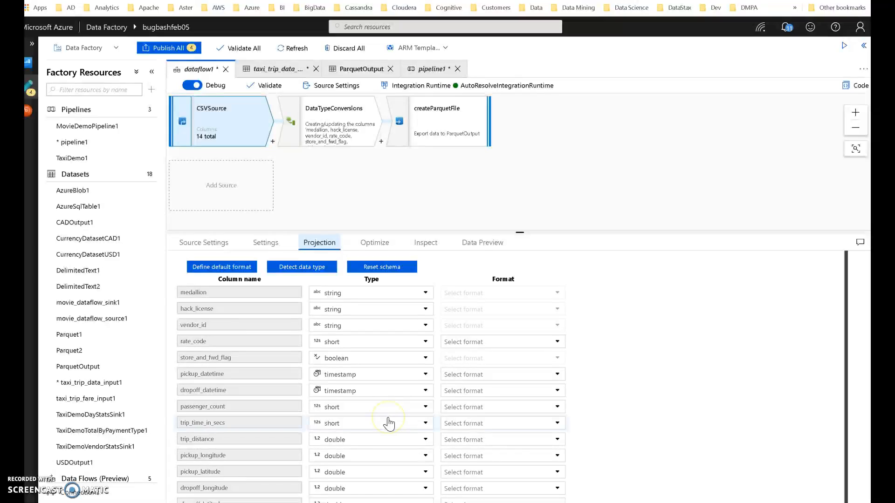
mouse_move(371, 366)
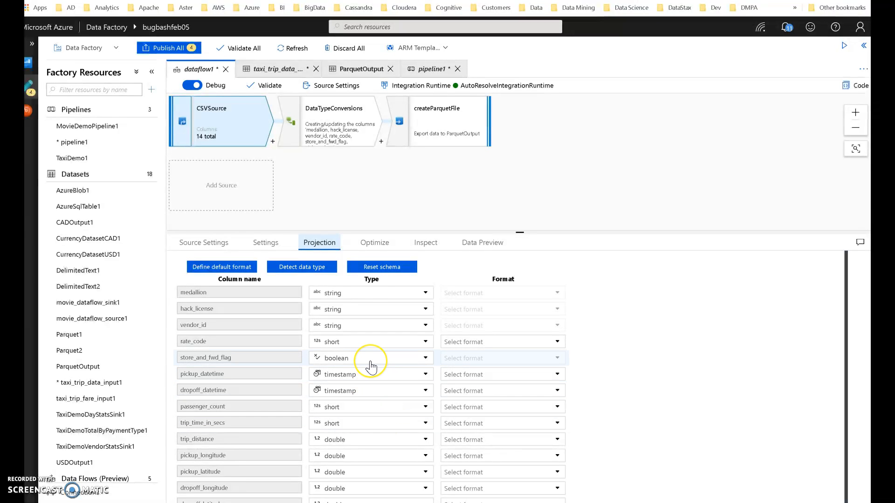
mouse_move(371, 366)
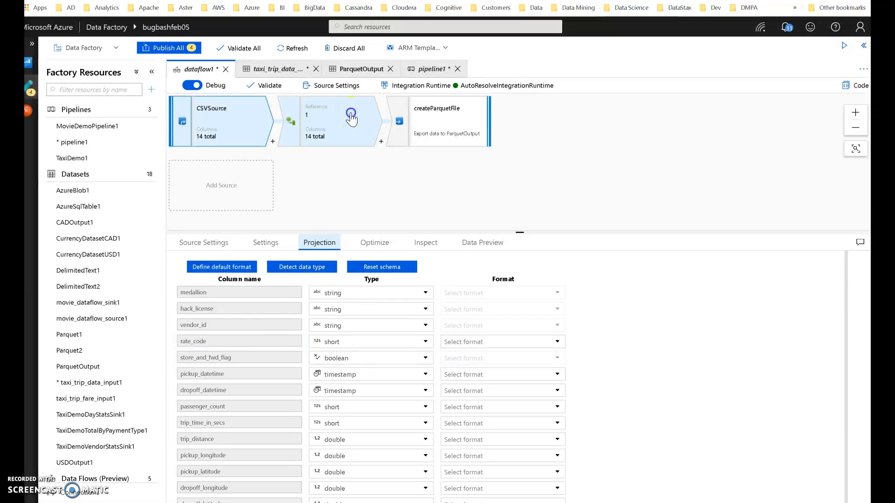
click(334, 121)
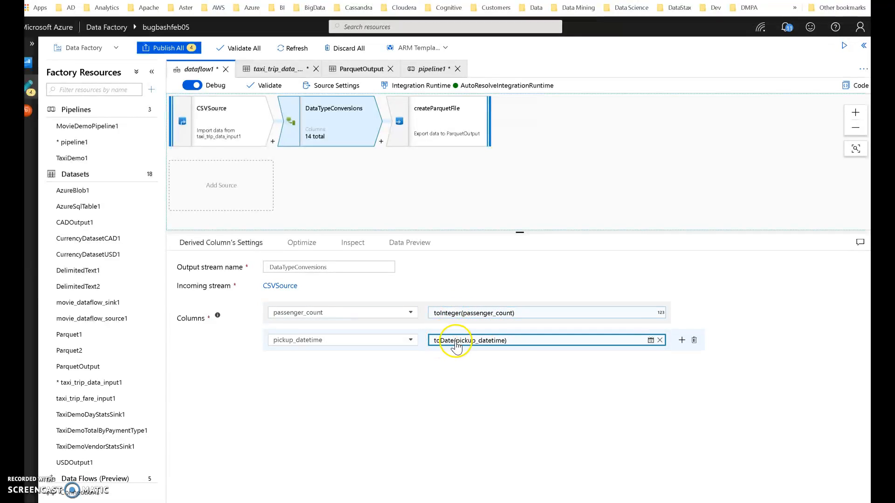
Show the createParquetFile sink writing to ParquetOutput with schema drift allowed.
click(435, 121)
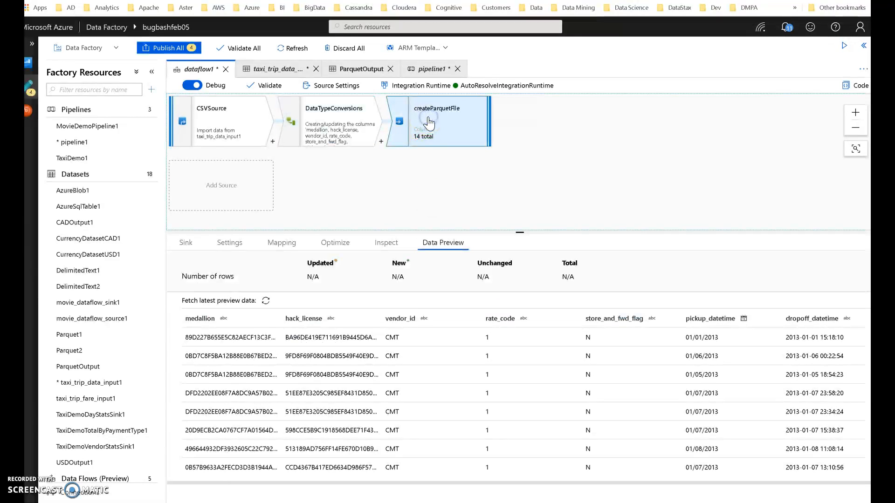
click(185, 242)
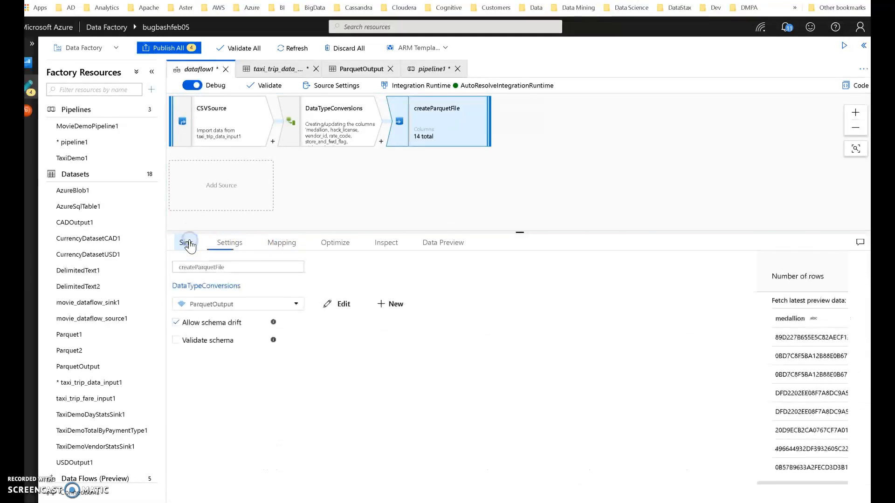
click(185, 242)
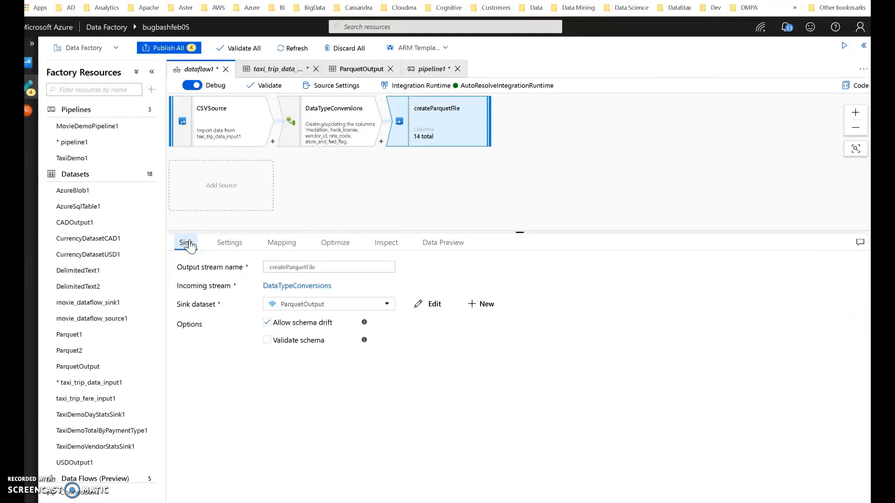
mouse_move(344, 313)
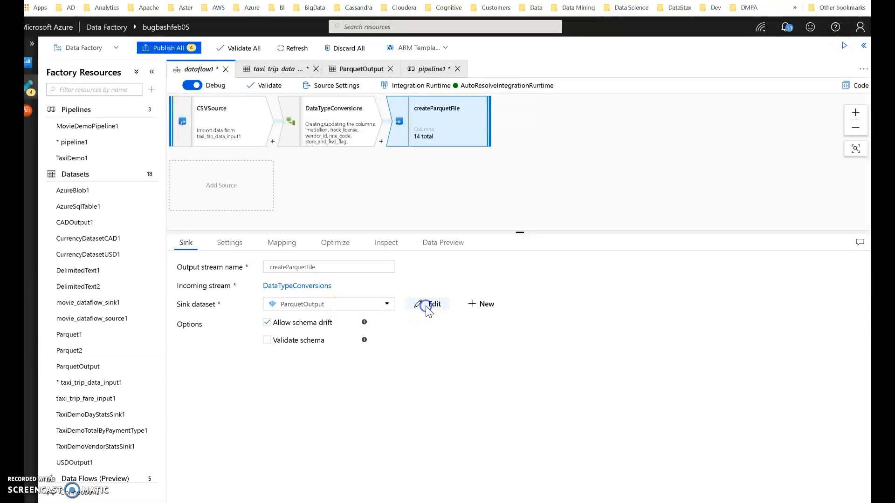
Inspect the ParquetOutput dataset's empty schema and its output/parquet connection with snappy compression.
click(428, 304)
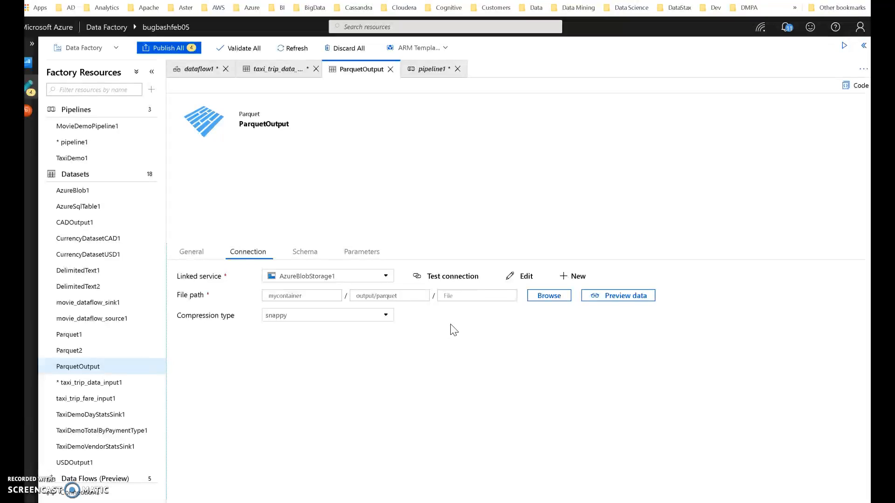
mouse_move(326, 278)
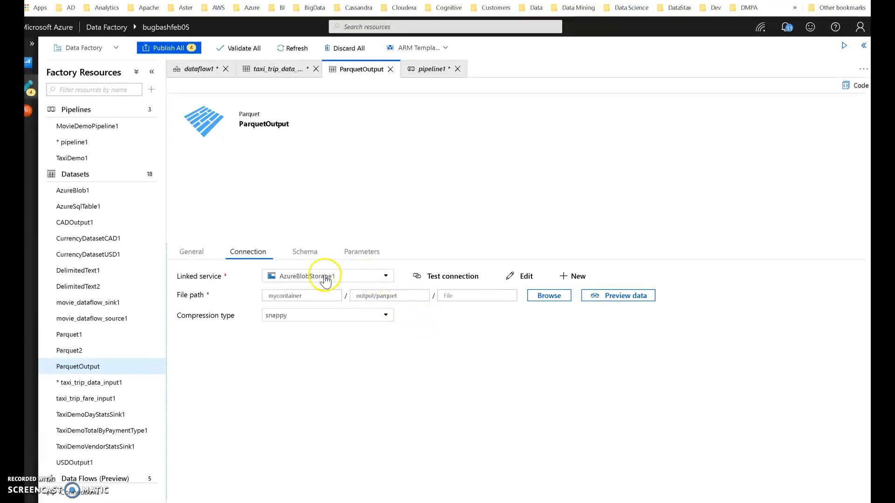
mouse_move(303, 282)
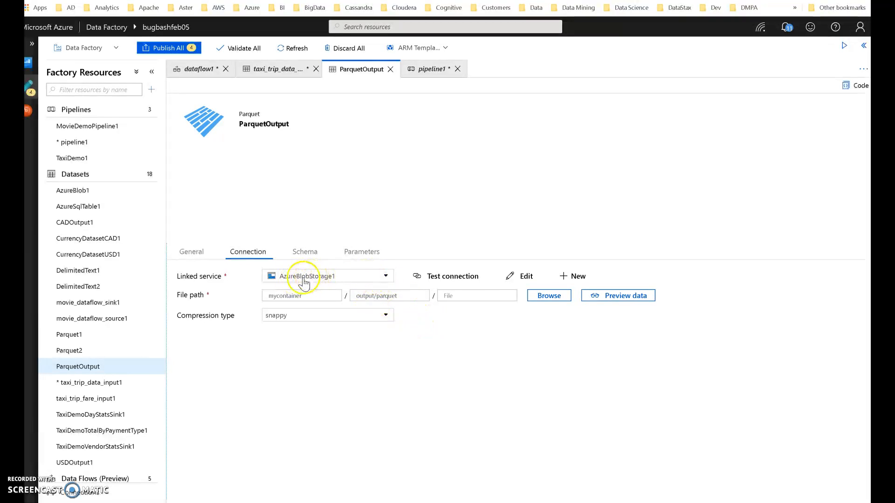
click(305, 252)
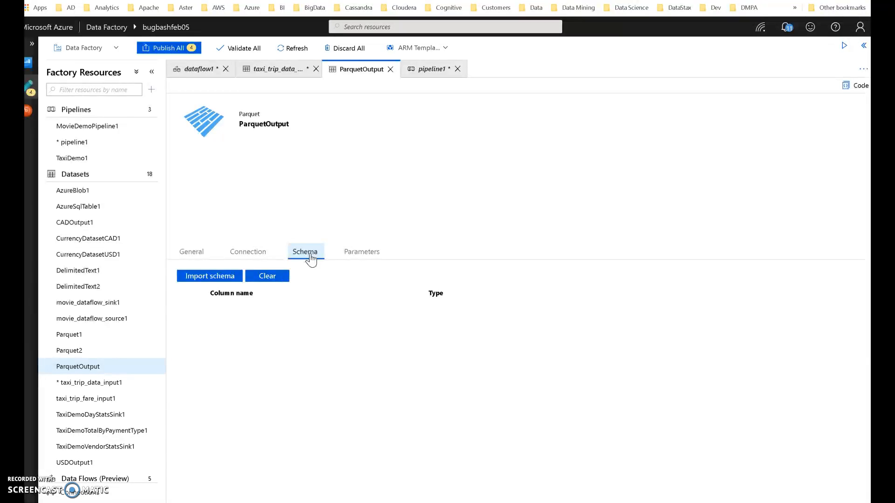
mouse_move(255, 252)
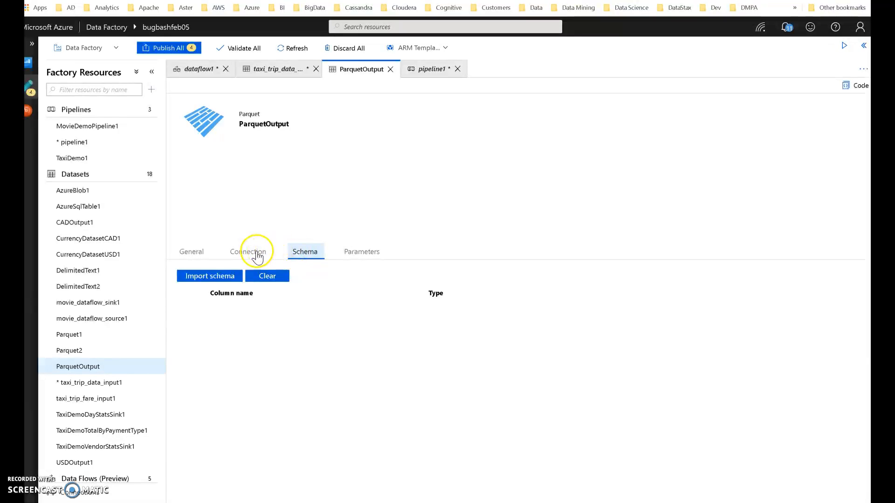
click(248, 251)
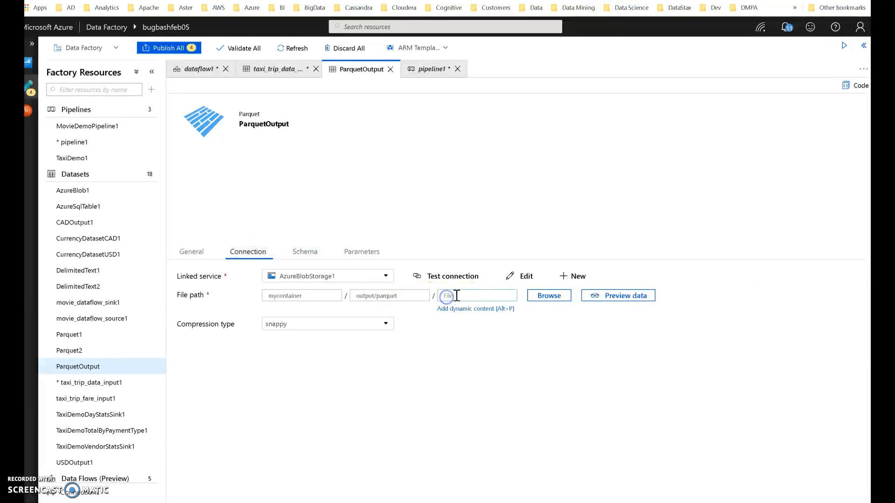
mouse_move(324, 100)
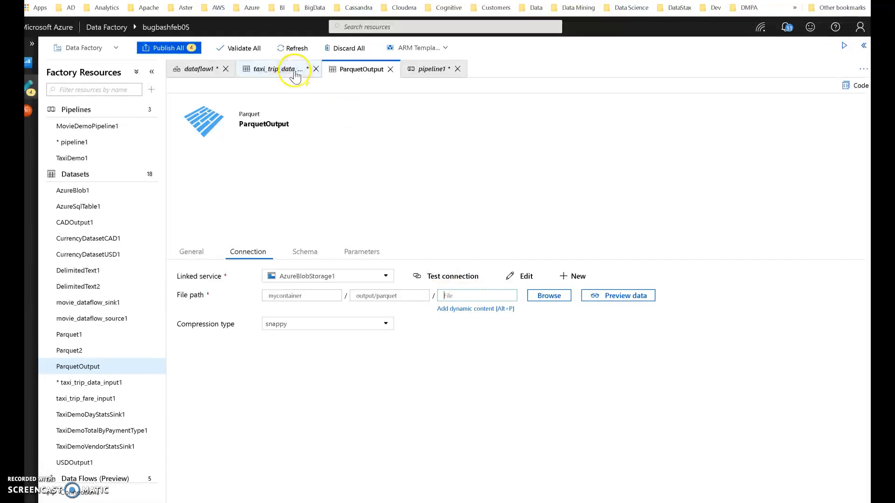
mouse_move(199, 69)
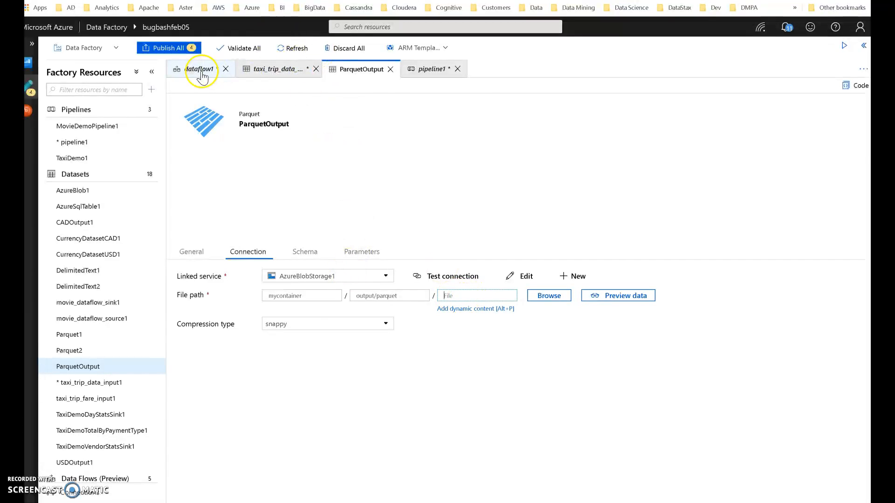
Make the createParquetFile sink clear its folder and output a single file named myfile.parquet.
click(198, 68)
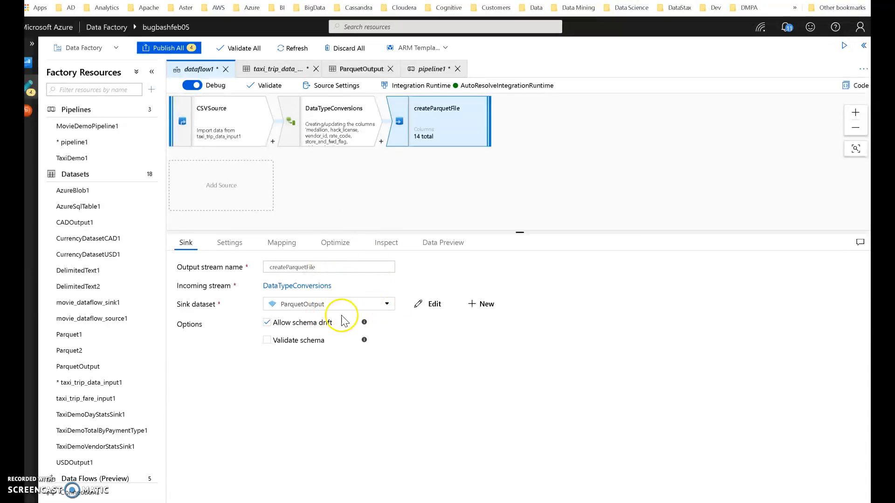
click(230, 243)
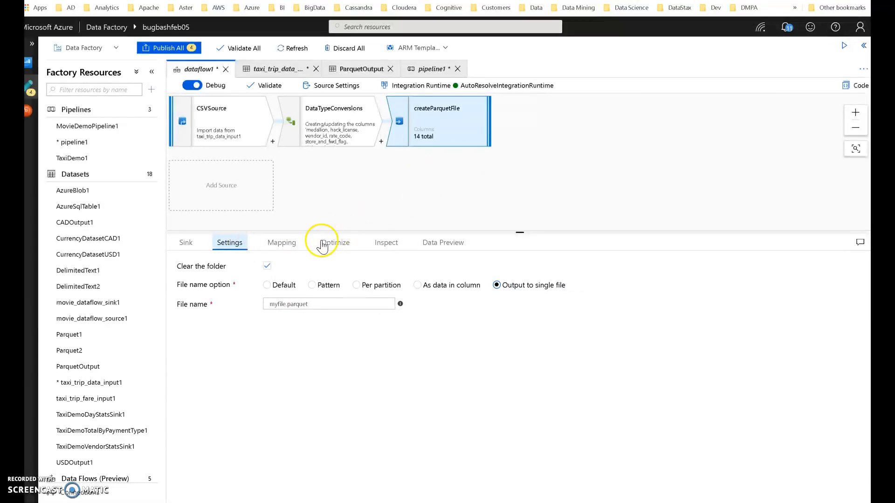
mouse_move(370, 178)
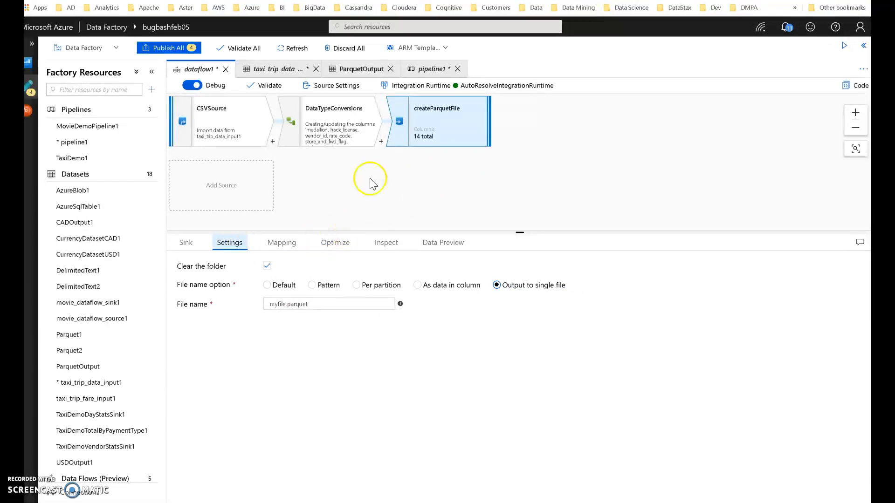
mouse_move(267, 265)
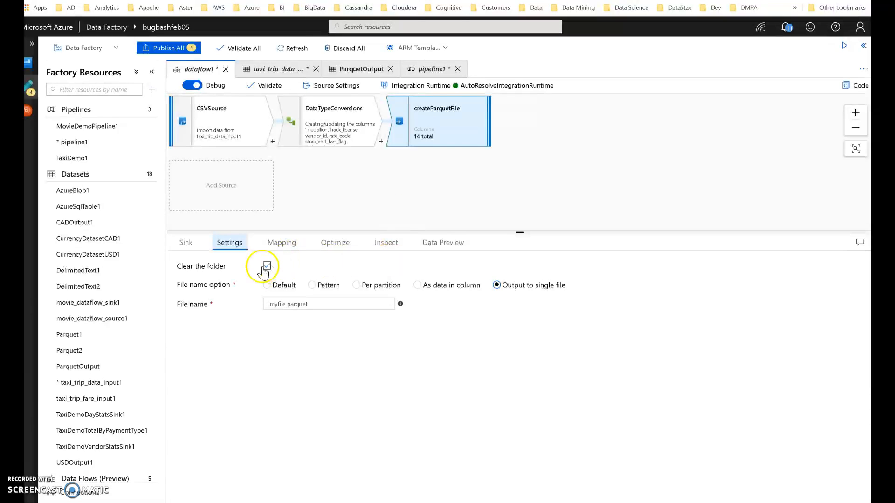
click(267, 266)
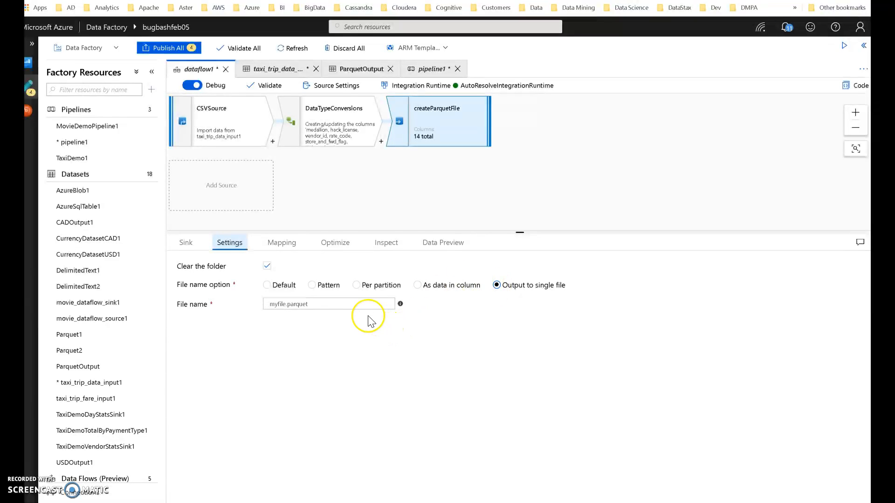
mouse_move(351, 309)
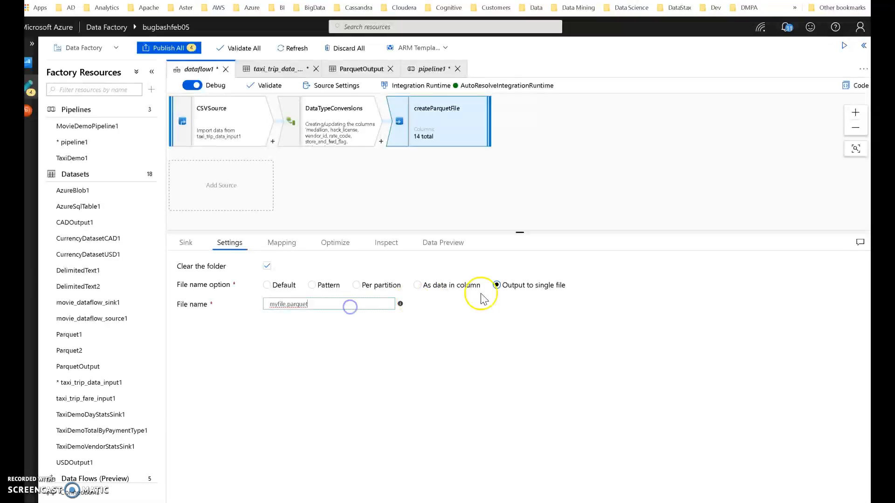
triple_click(307, 304)
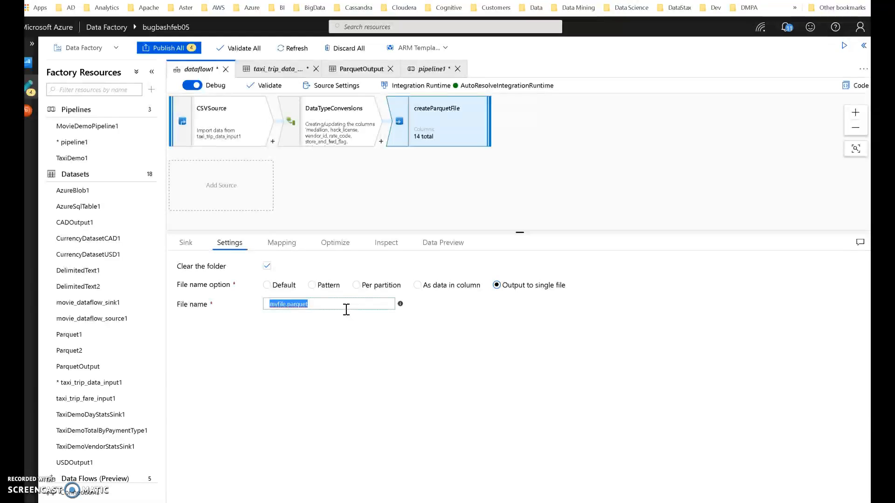
mouse_move(376, 301)
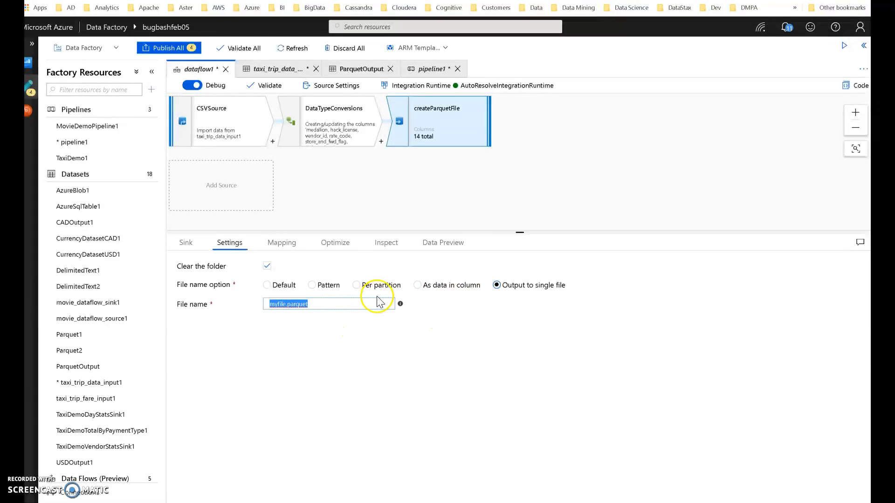
mouse_move(380, 274)
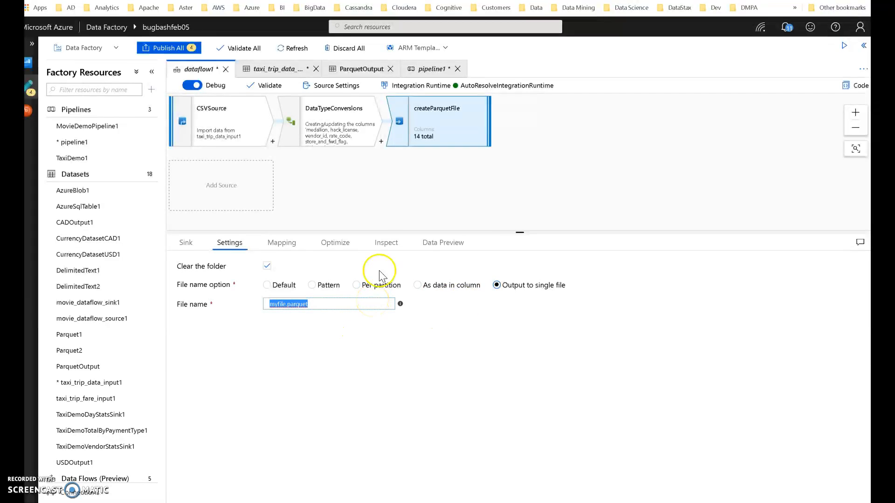
Preview the taxi rows reaching the sink.
click(442, 242)
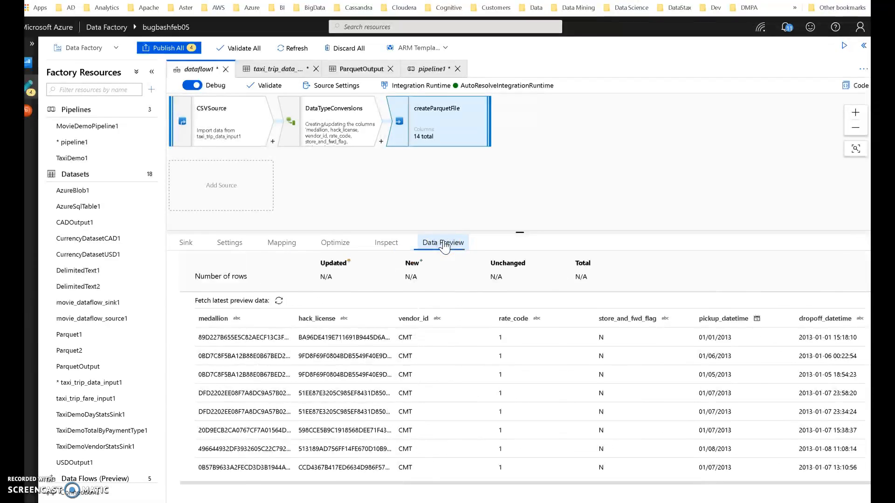
click(341, 121)
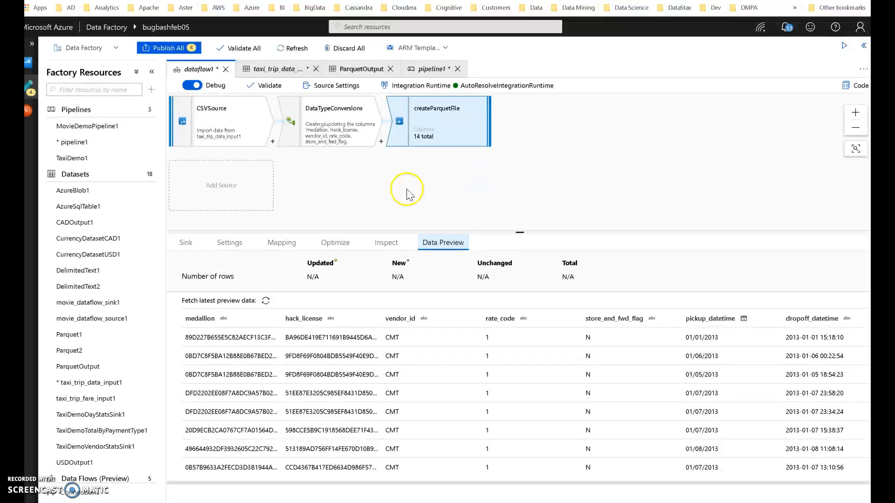
Review pipeline1's dataflow1 activity running on General Purpose compute with 8 cores.
click(432, 68)
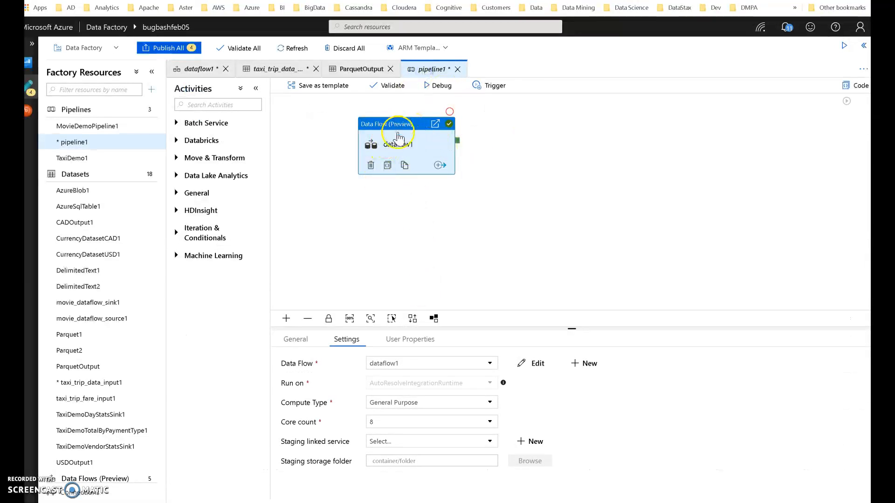
mouse_move(540, 345)
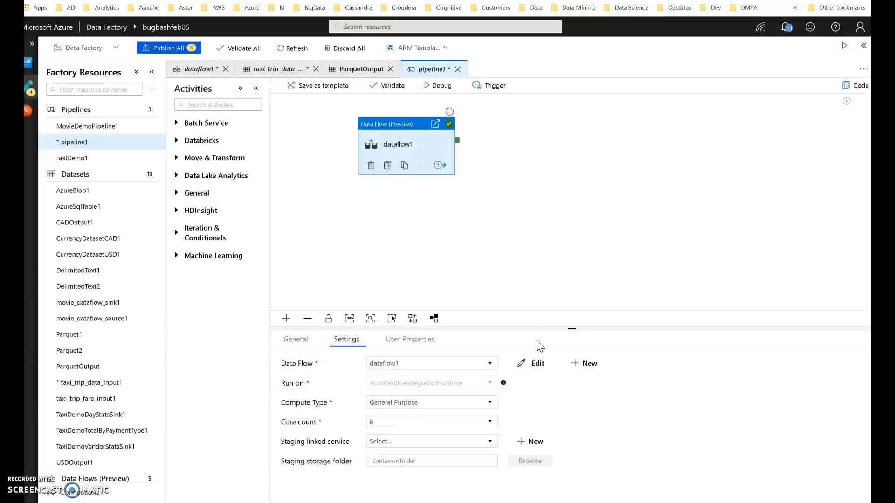
mouse_move(515, 422)
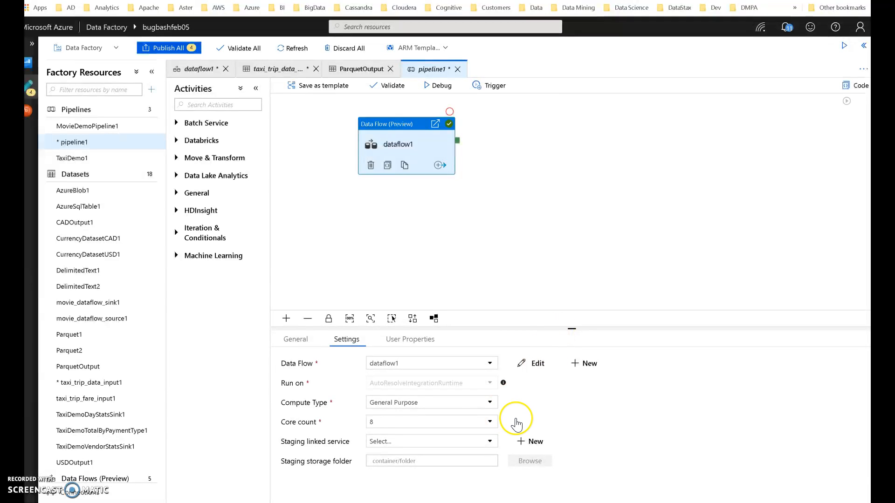
mouse_move(411, 411)
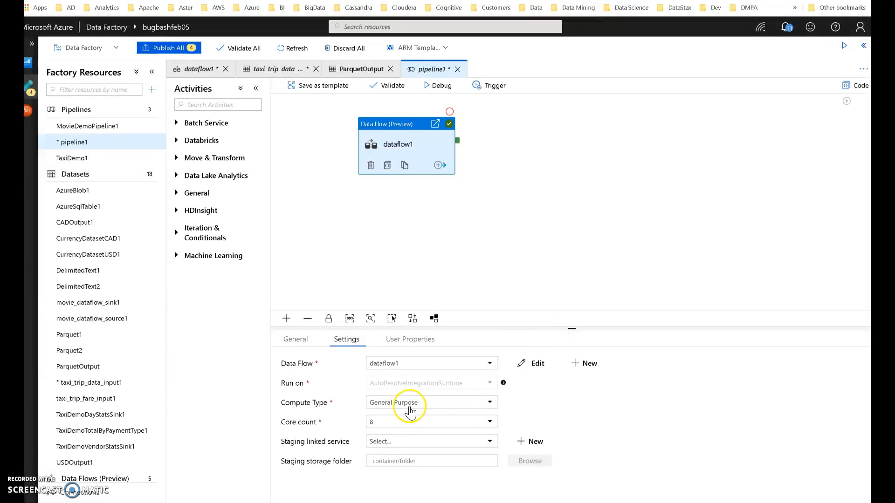
mouse_move(474, 423)
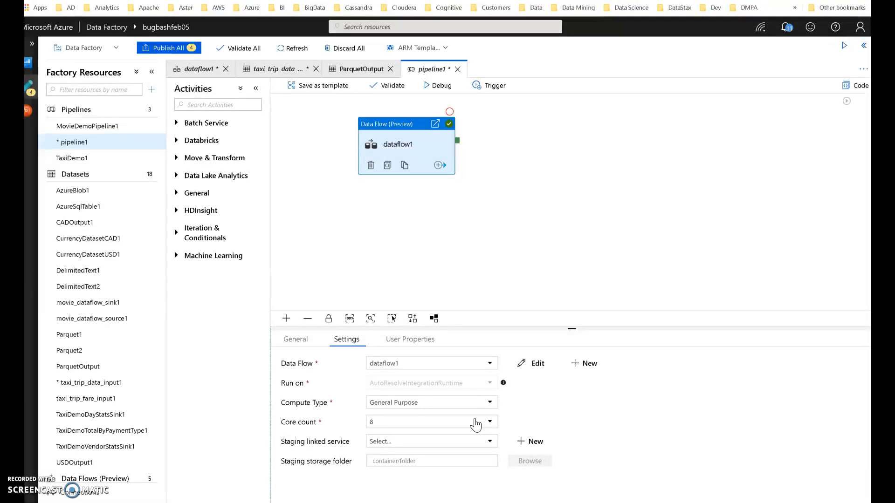
mouse_move(442, 222)
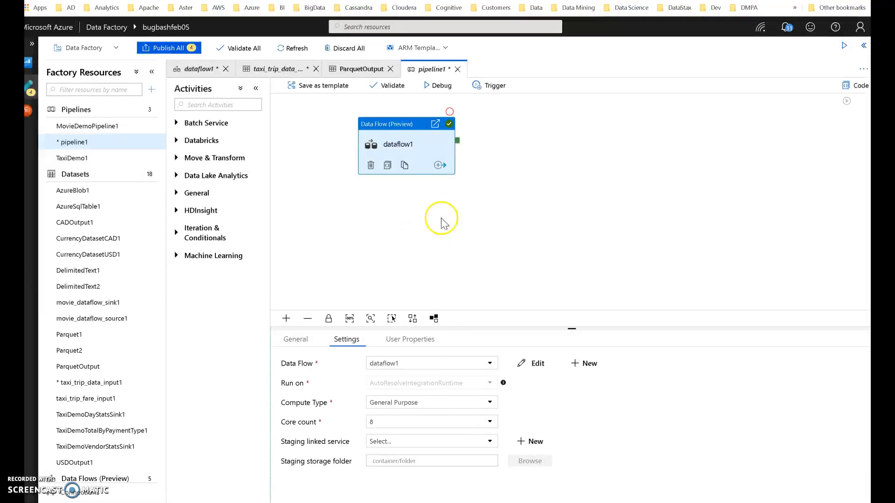
mouse_move(443, 85)
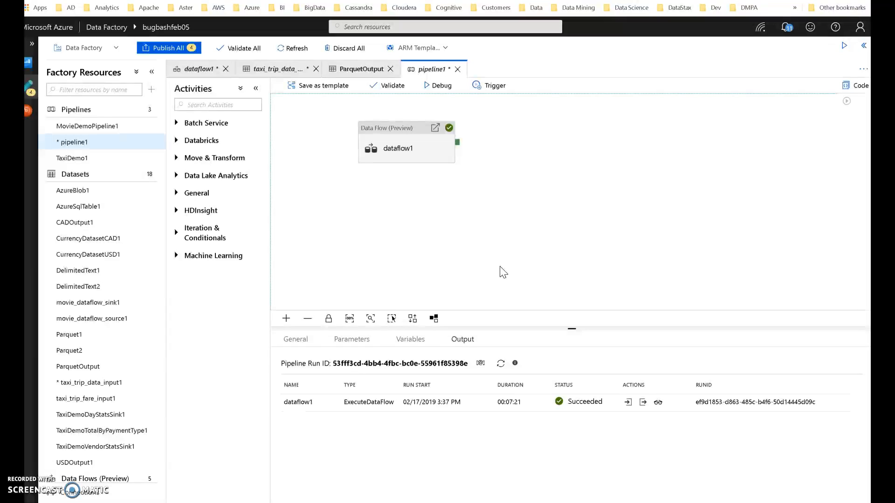
mouse_move(338, 402)
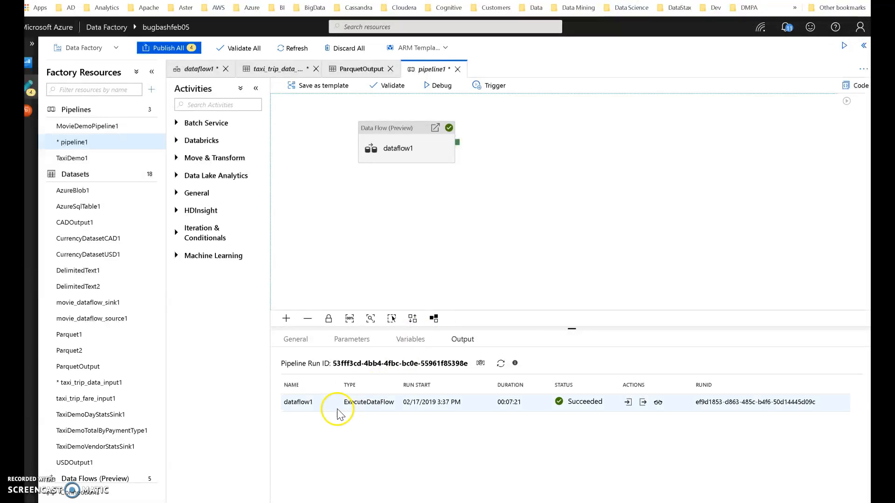
mouse_move(339, 411)
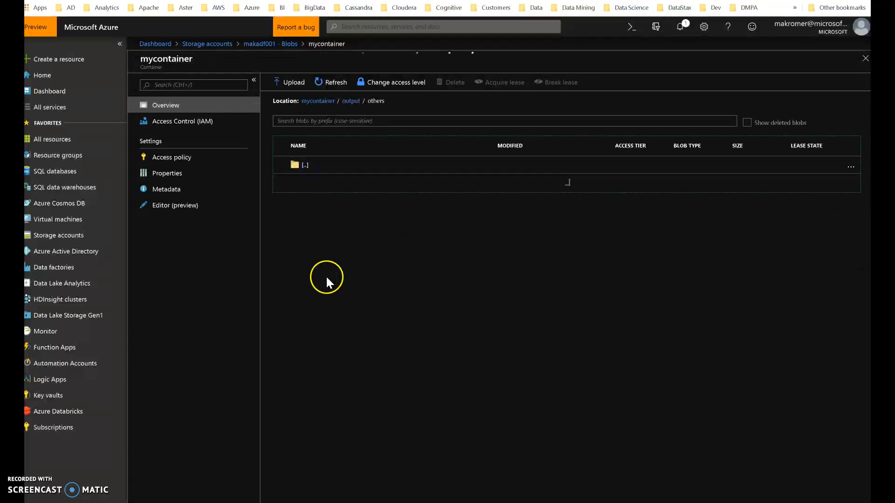
Navigate to output/parquet in mycontainer and show myfile.parquet's blob properties (1.66 MiB).
click(306, 165)
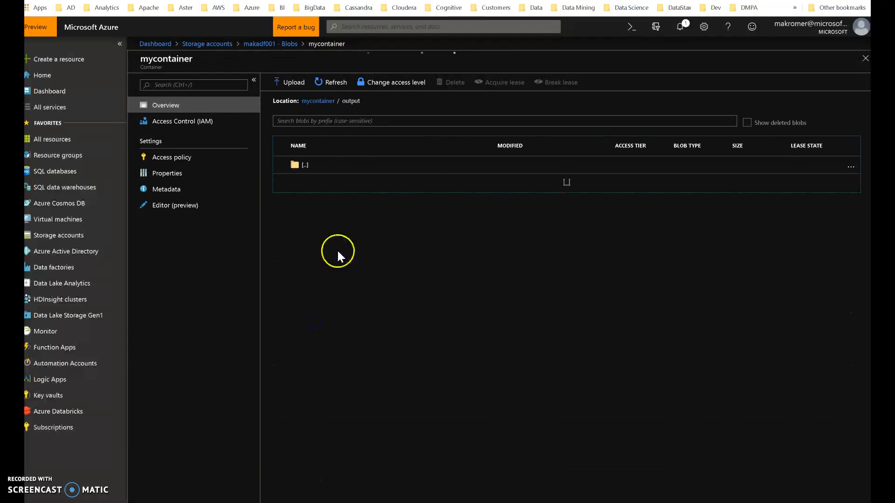
click(305, 164)
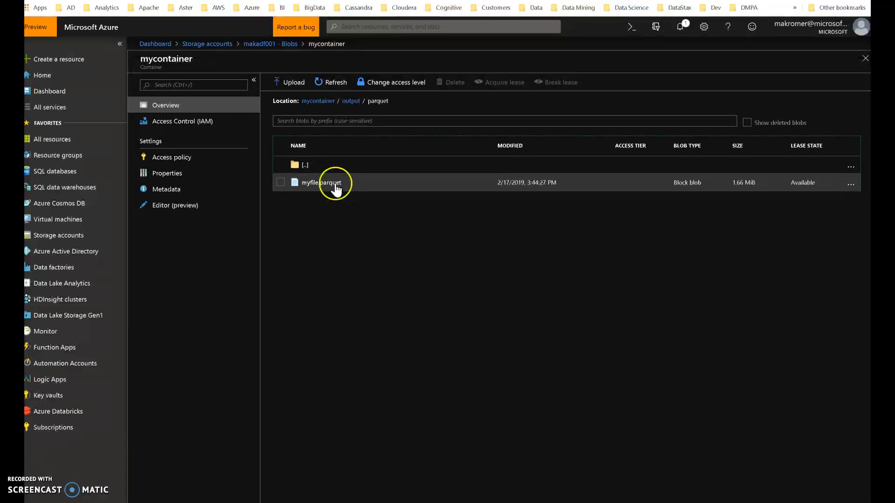
click(321, 182)
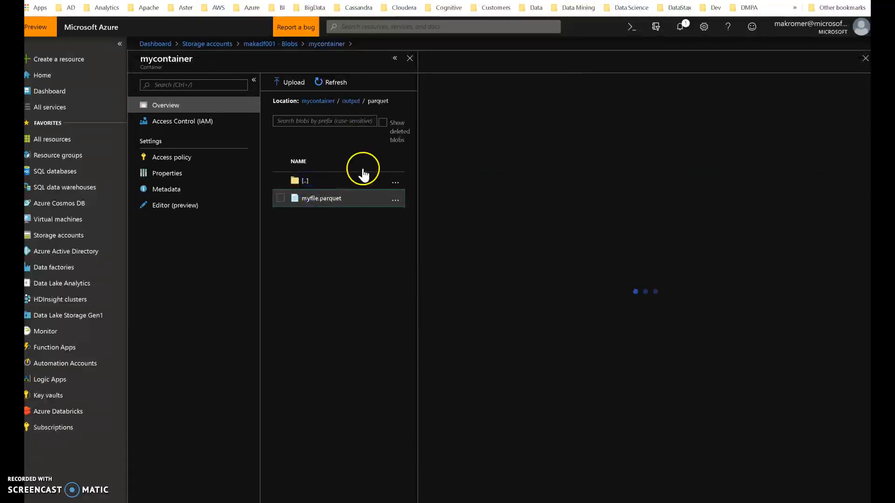
click(321, 197)
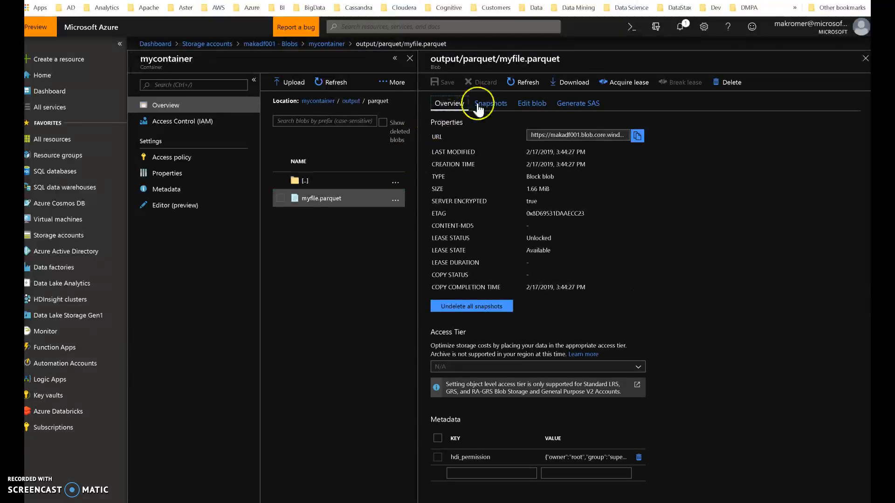
Download myfile.parquet from the blob blade and save it locally.
click(573, 82)
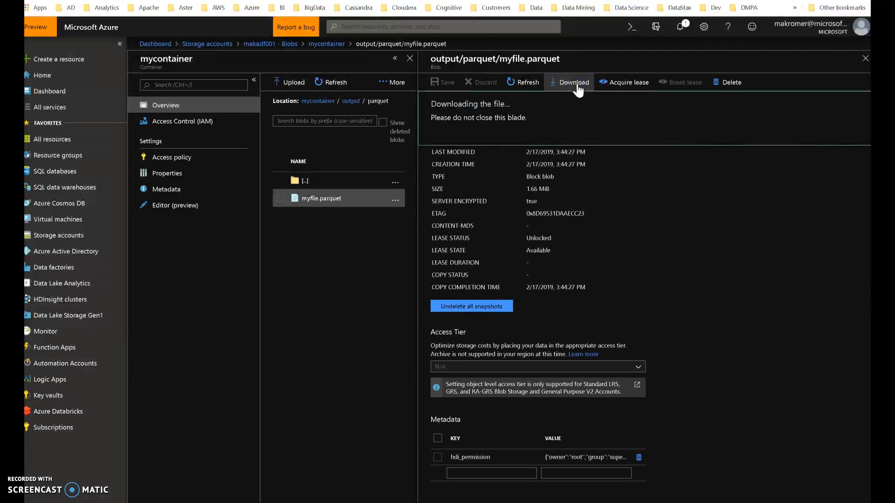
click(573, 82)
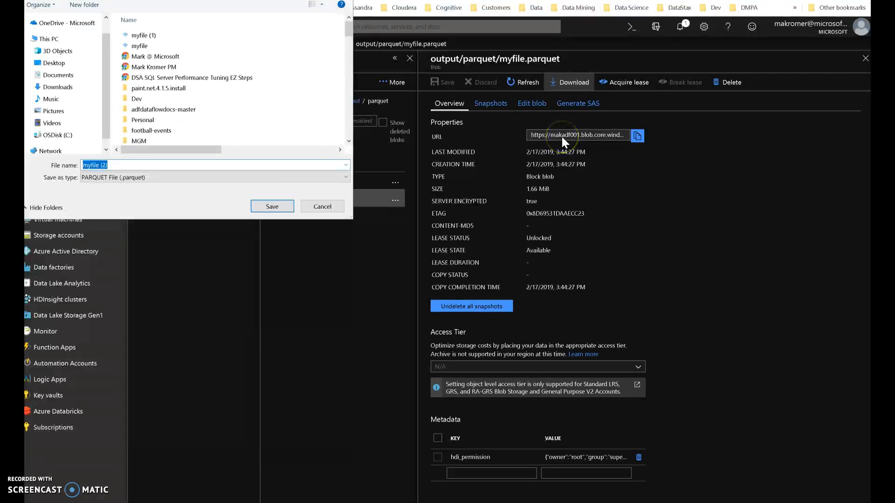
click(271, 207)
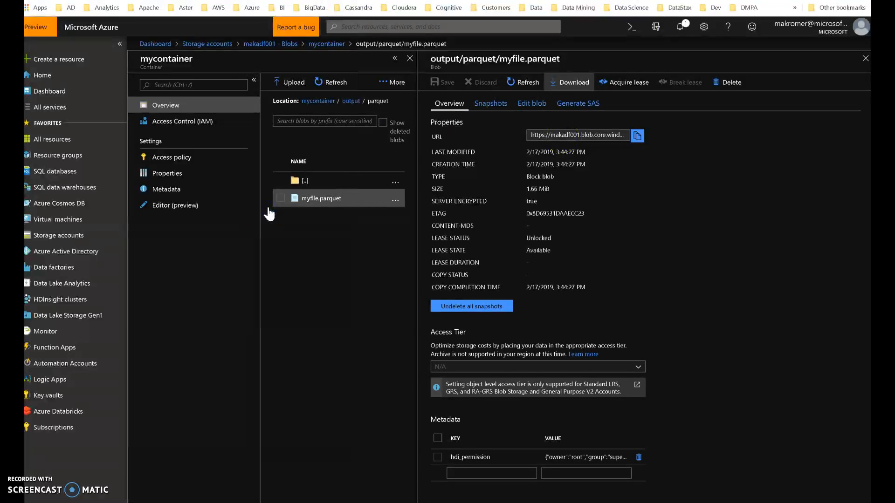
mouse_move(233, 486)
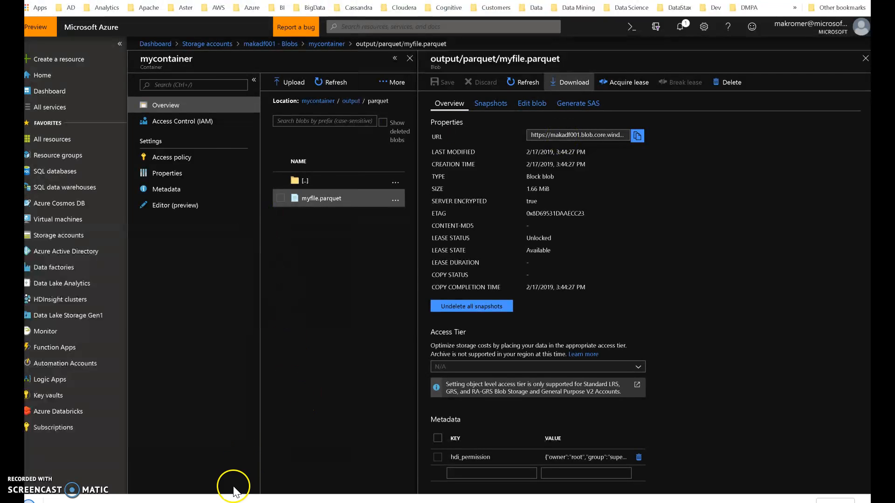